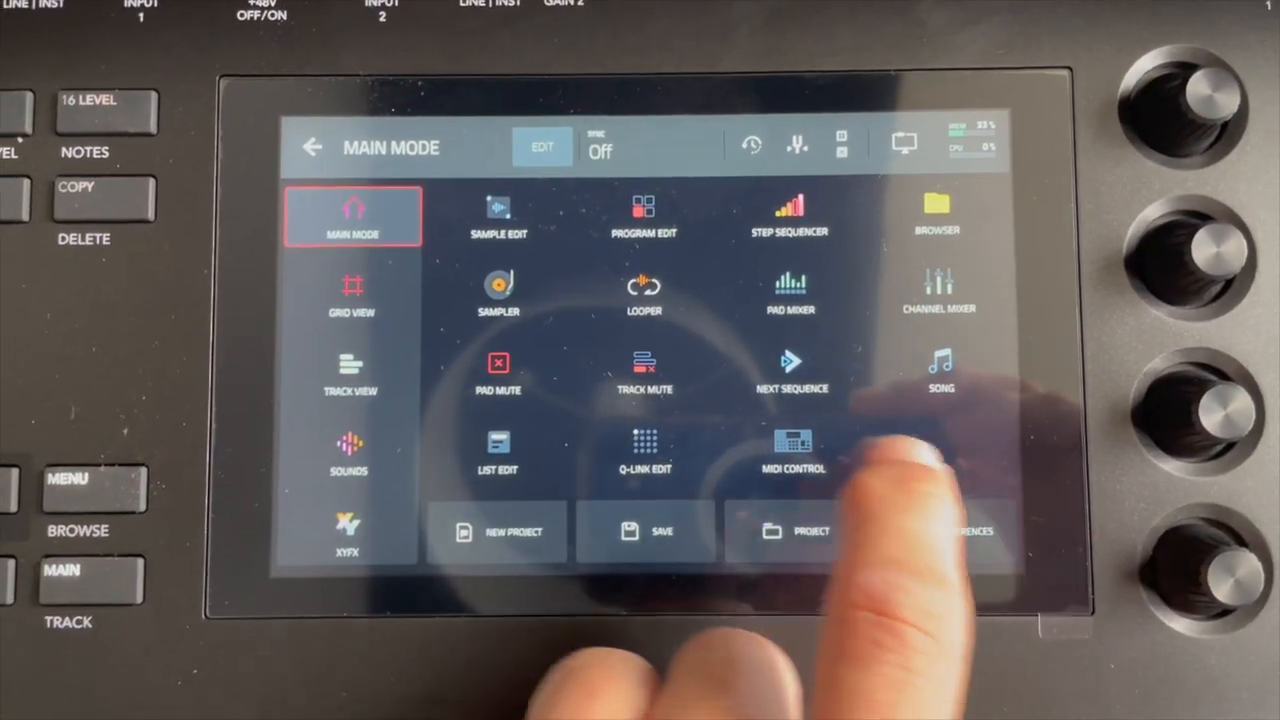
Step: Select MIDI Control on the MPC Key 61 Main Mode menu
click(791, 450)
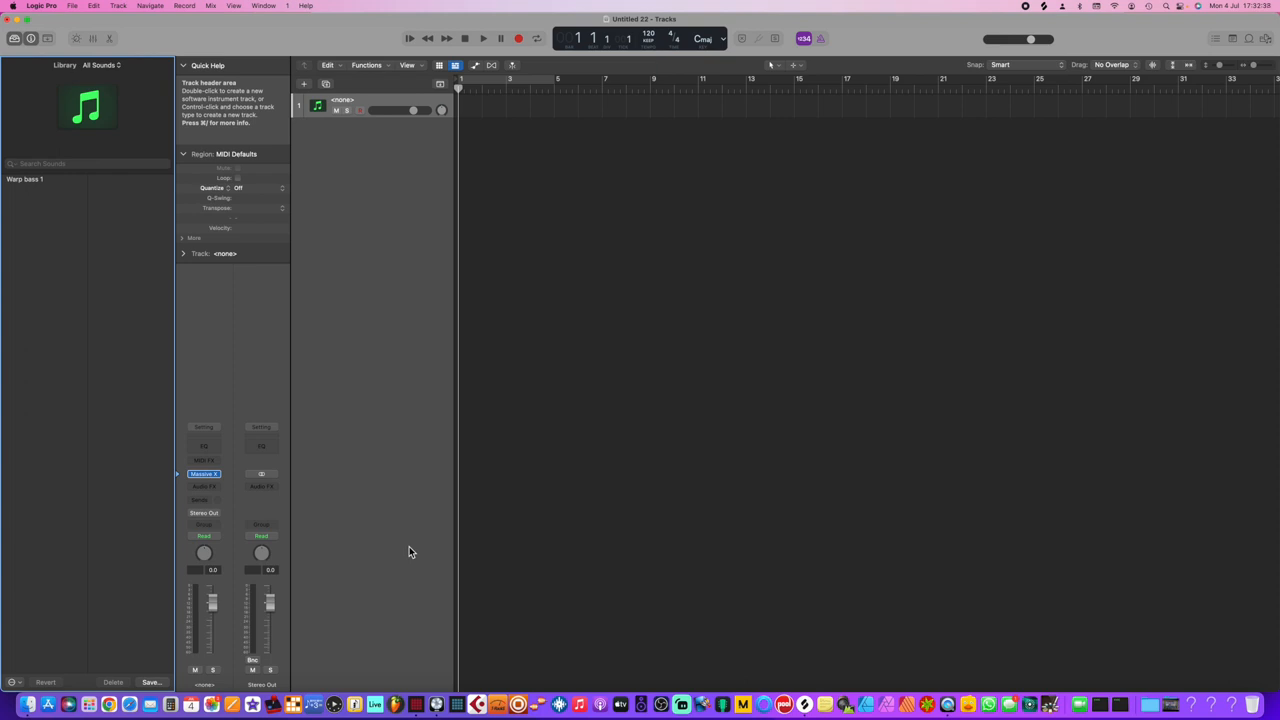
Step: Replace Massive X with Serum in the Inst 1 track's instrument slot
click(360, 110)
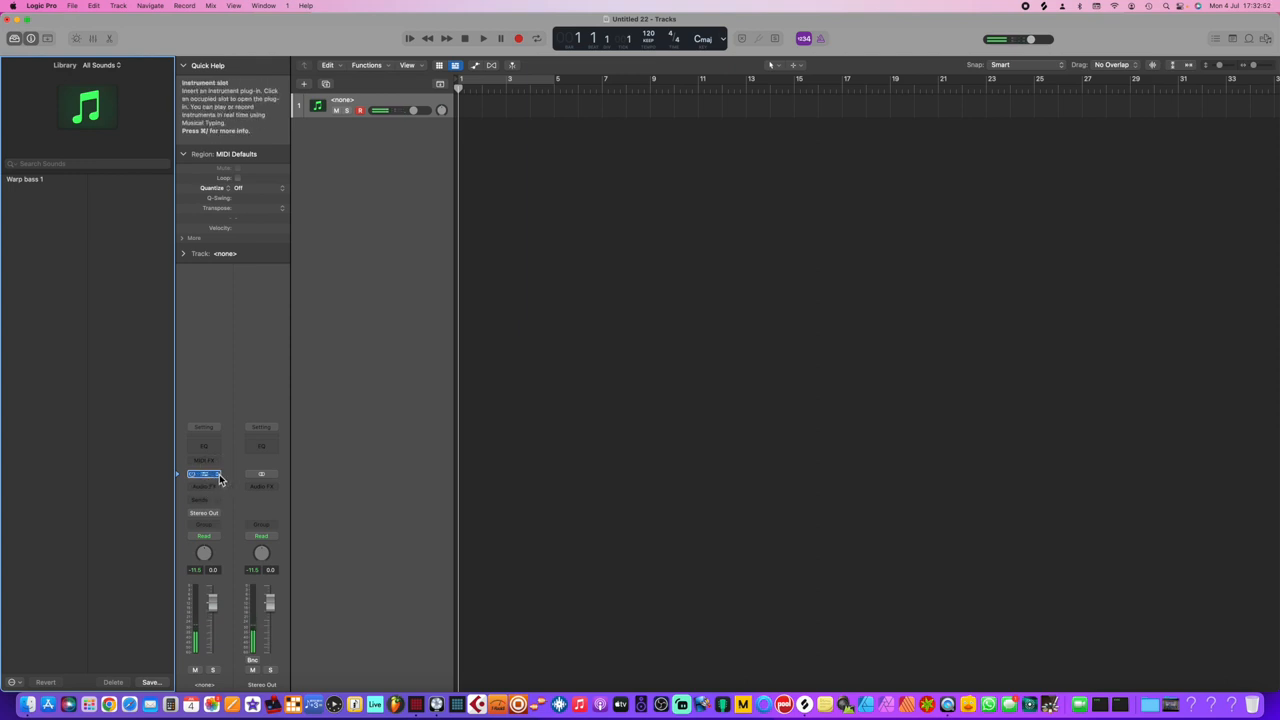
mouse_move(420, 498)
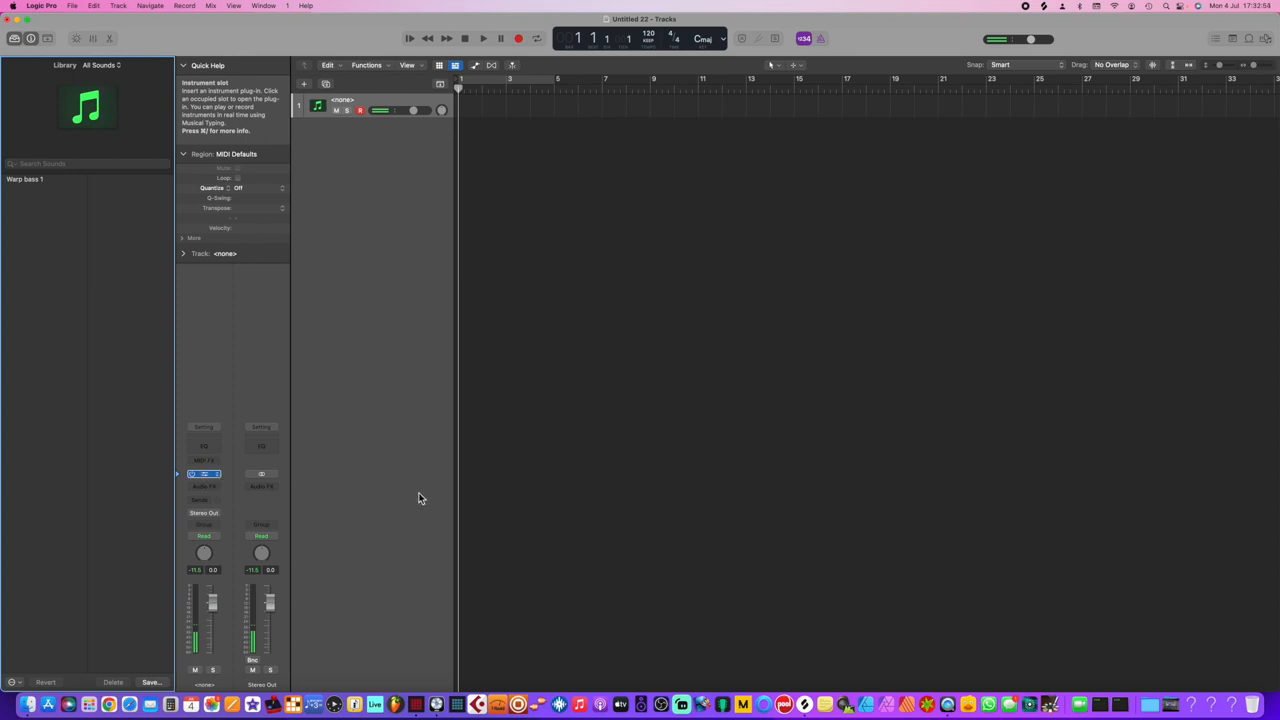
double_click(205, 473)
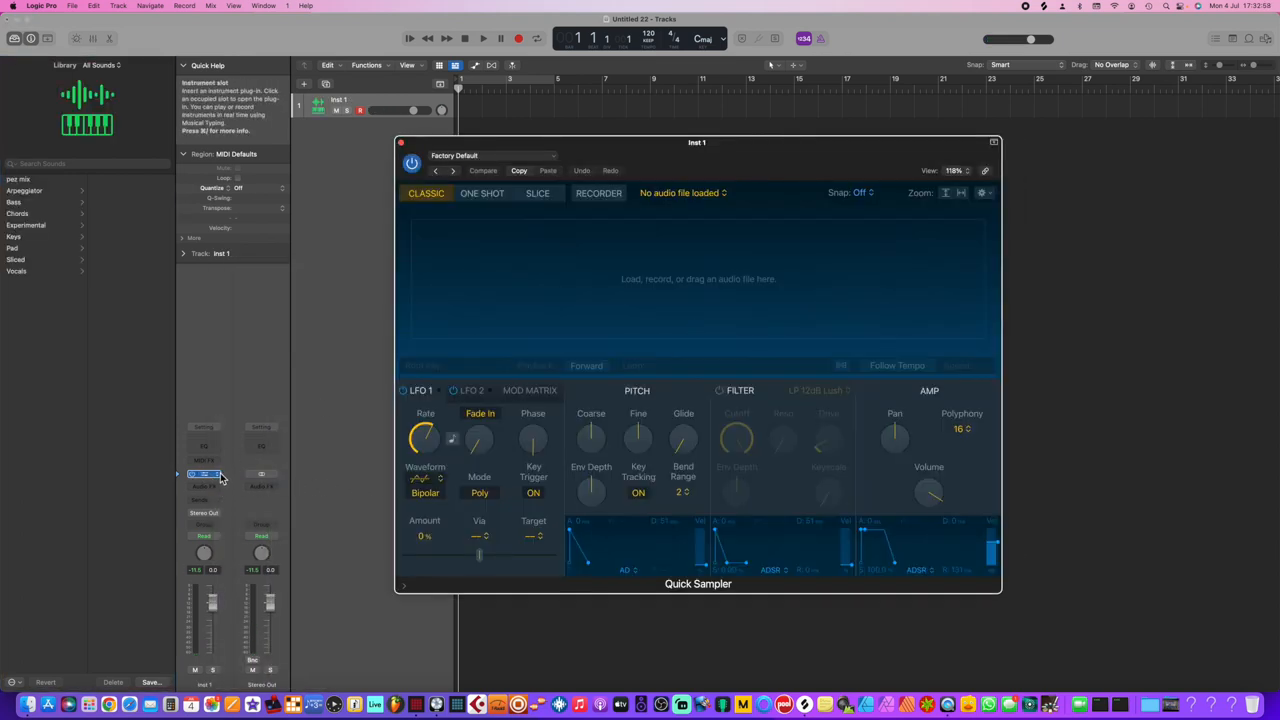
click(204, 474)
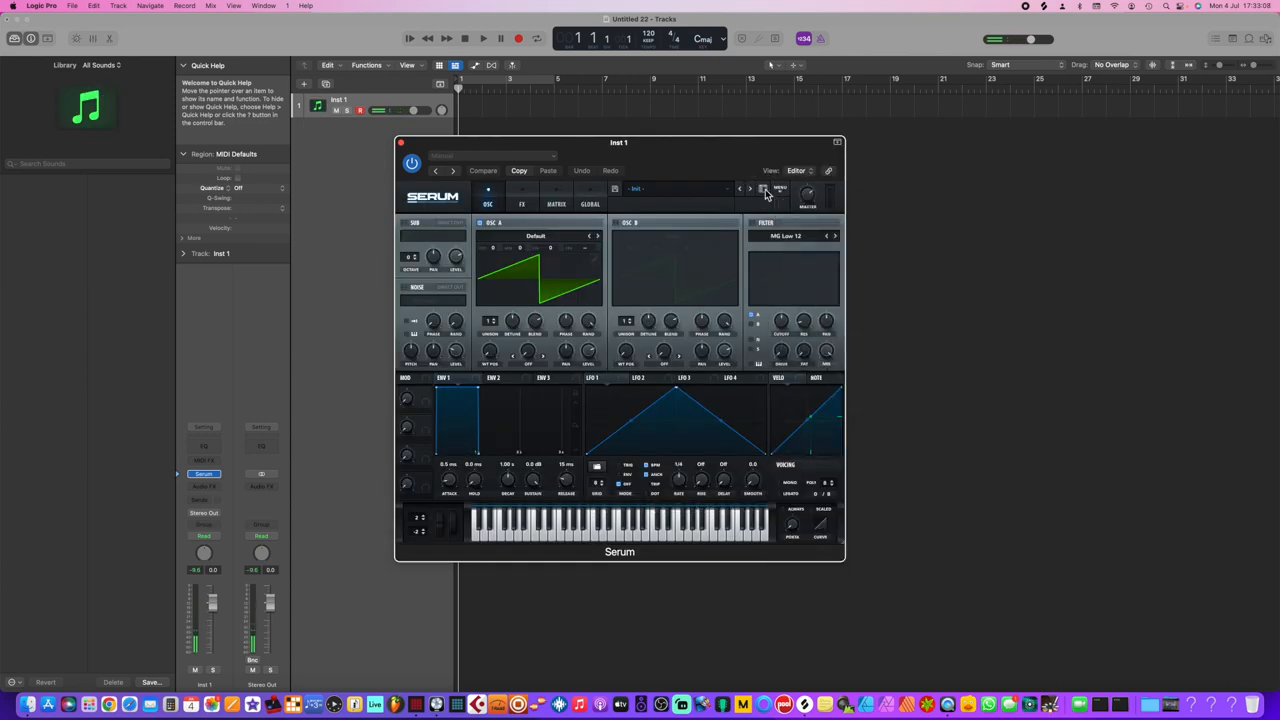
Step: Load Serum's BA Apollo preset from the preset browser, then quit Logic Pro
click(763, 189)
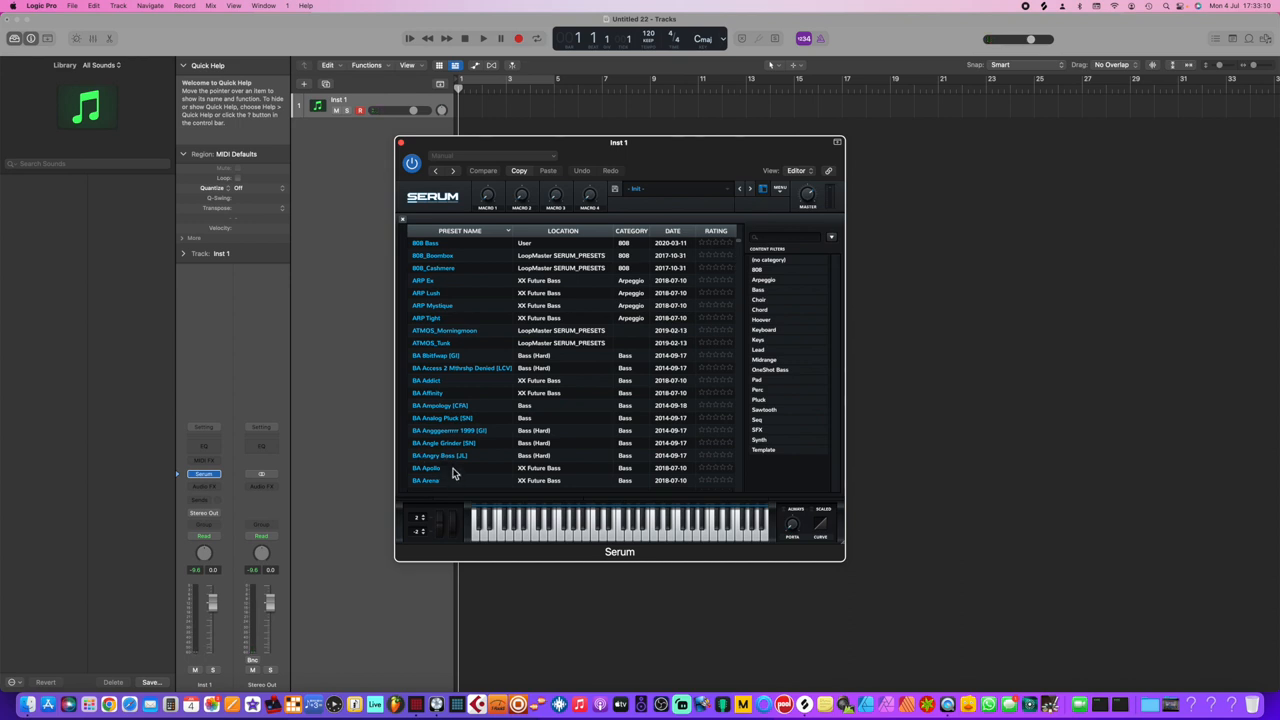
click(427, 468)
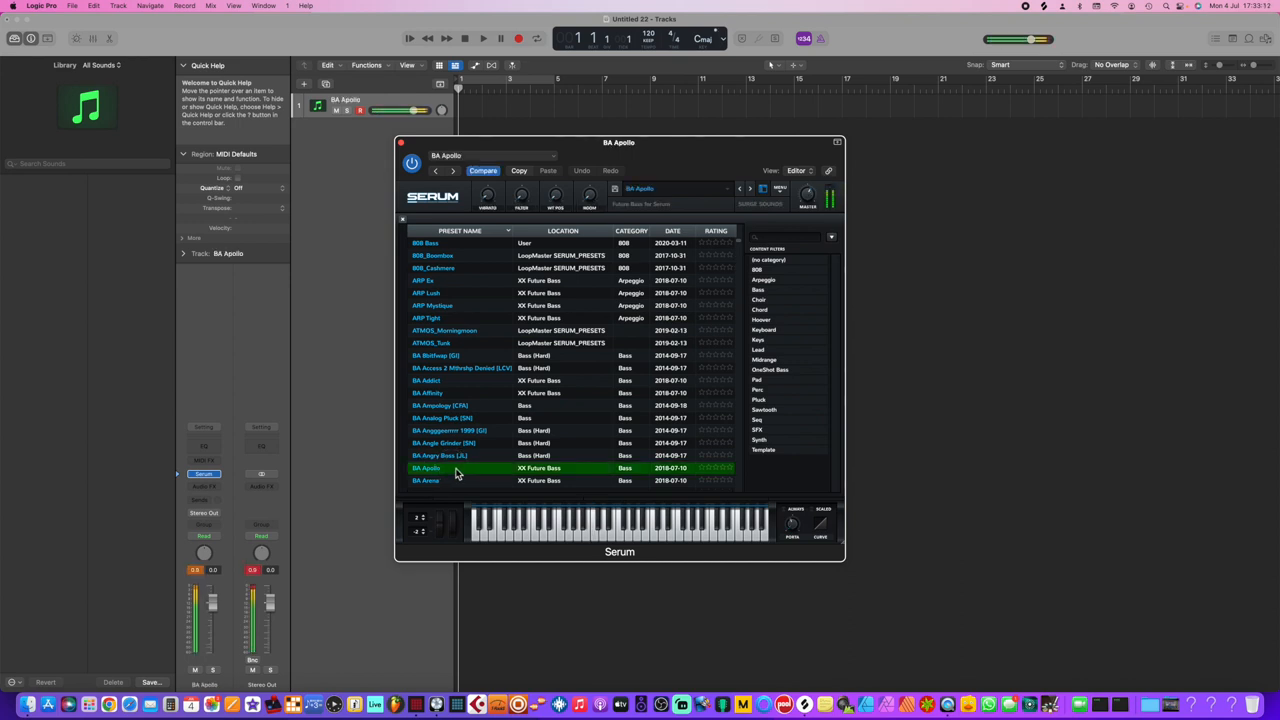
mouse_move(393, 569)
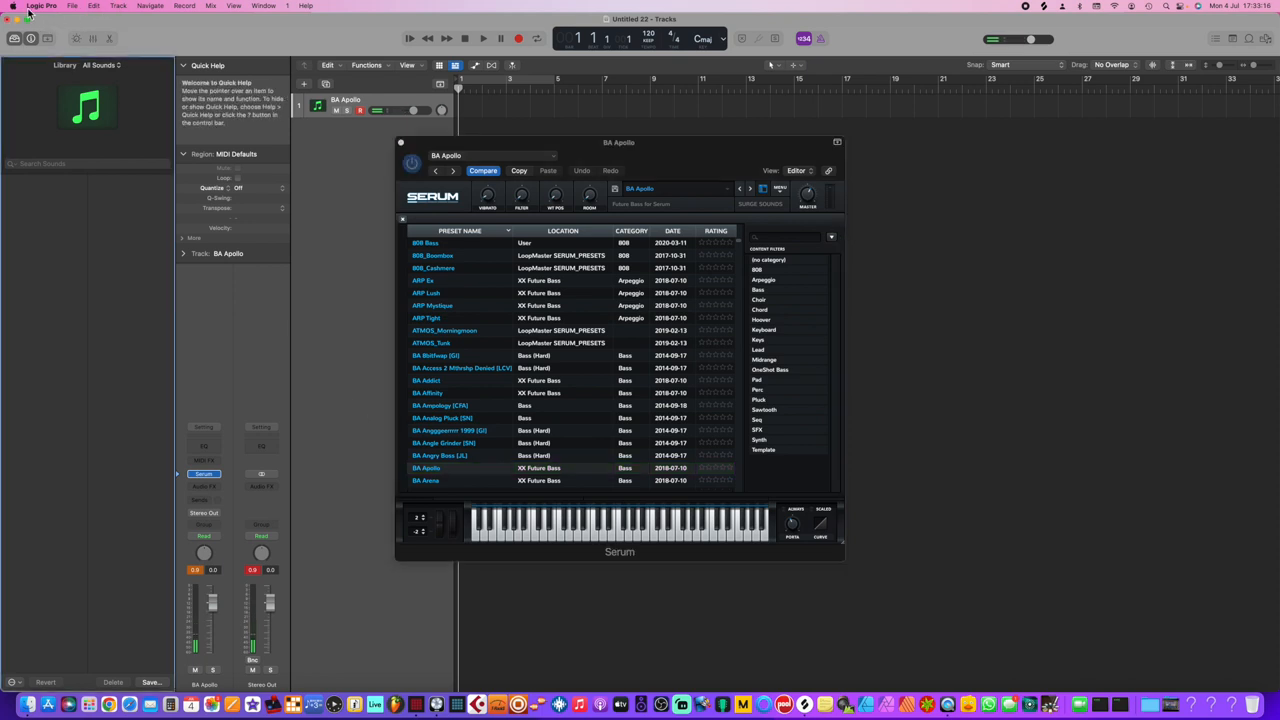
click(40, 6)
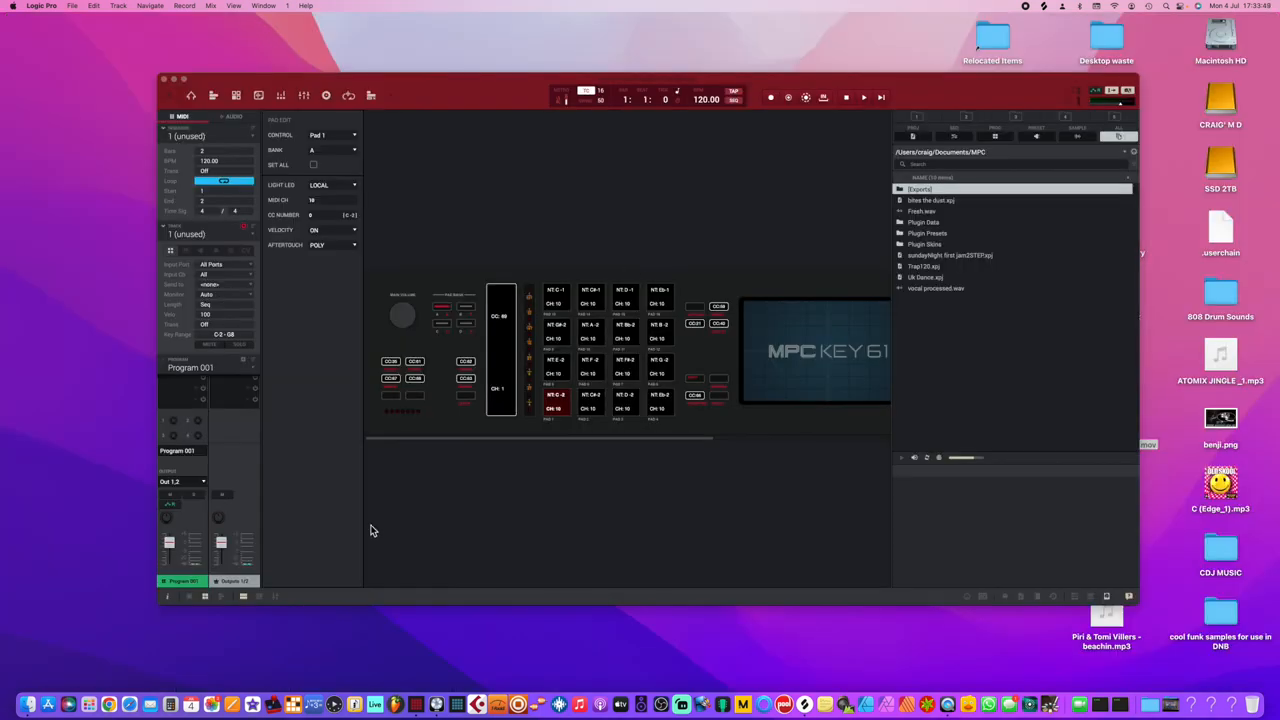
mouse_move(398, 710)
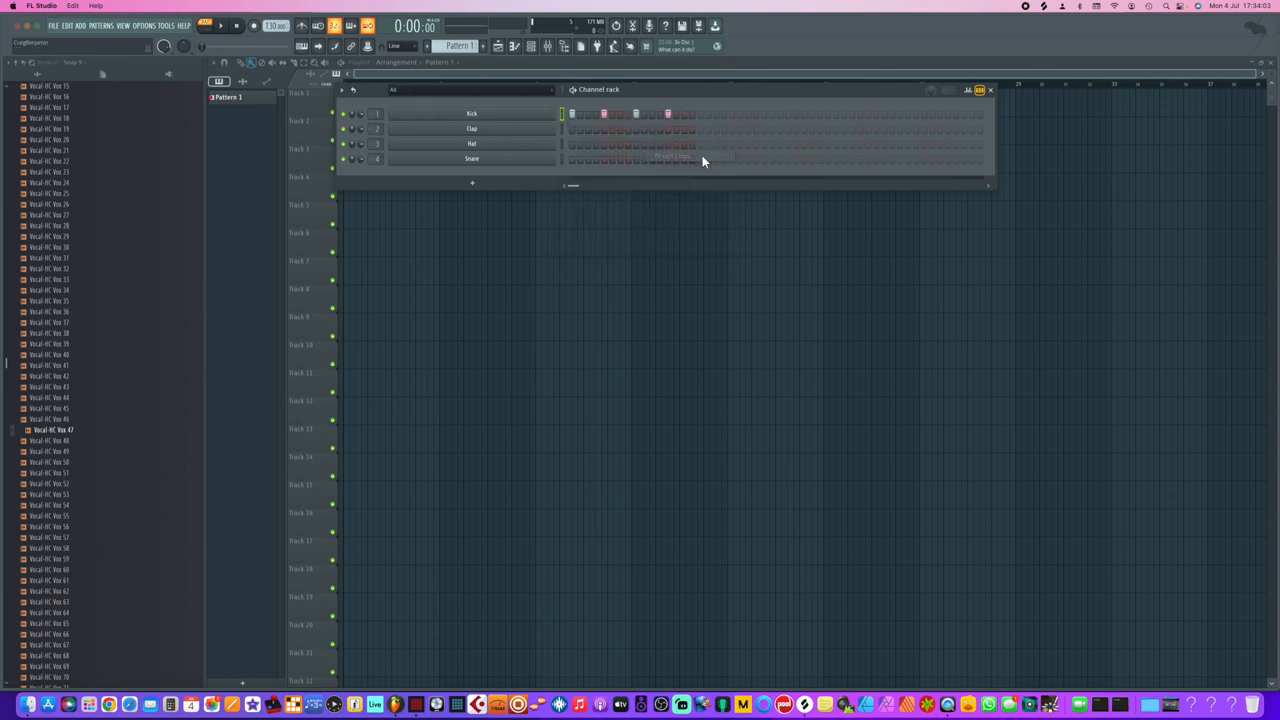
Step: Add a Pigments channel, skip its welcome tour, and load the Howler Bass preset
click(219, 25)
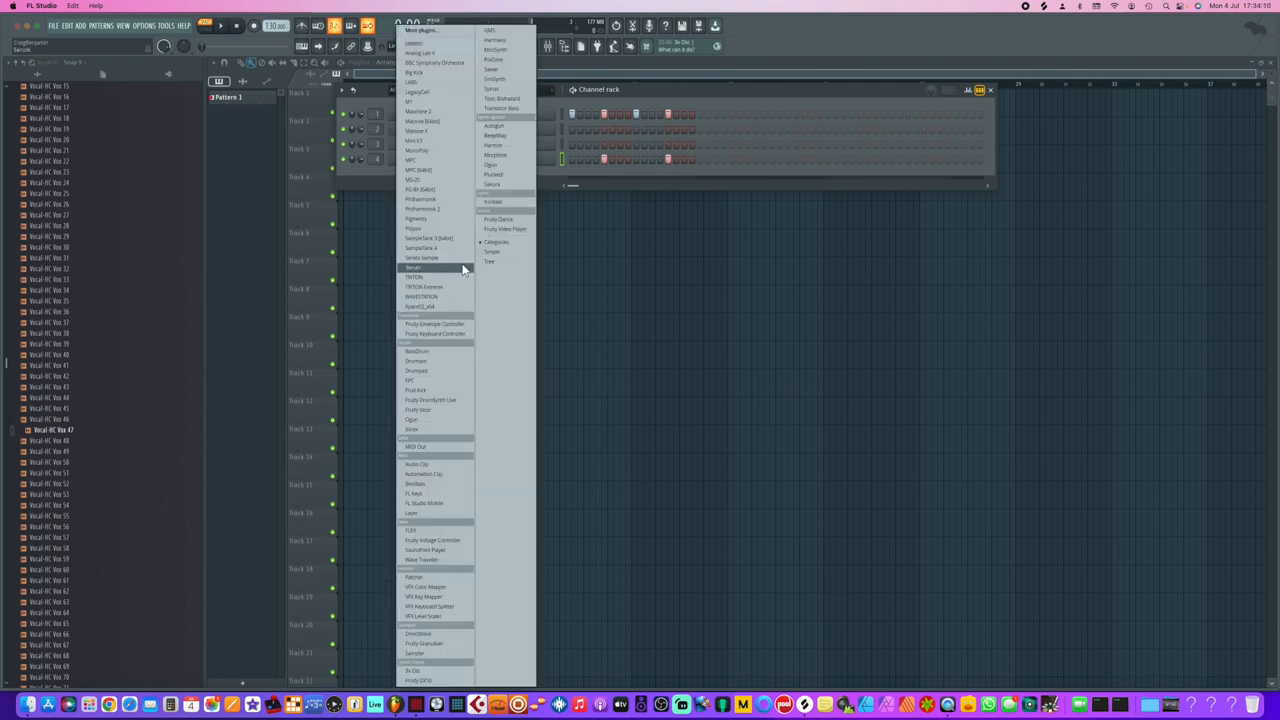
mouse_move(448, 209)
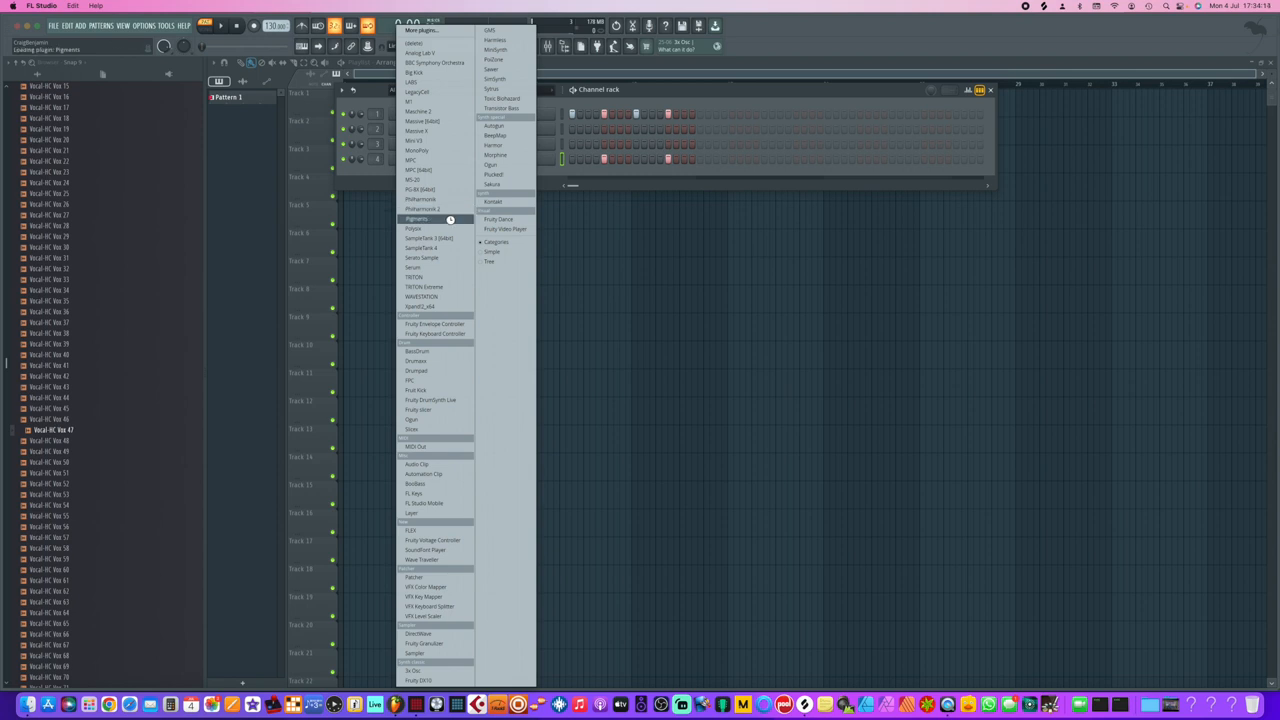
mouse_move(450, 222)
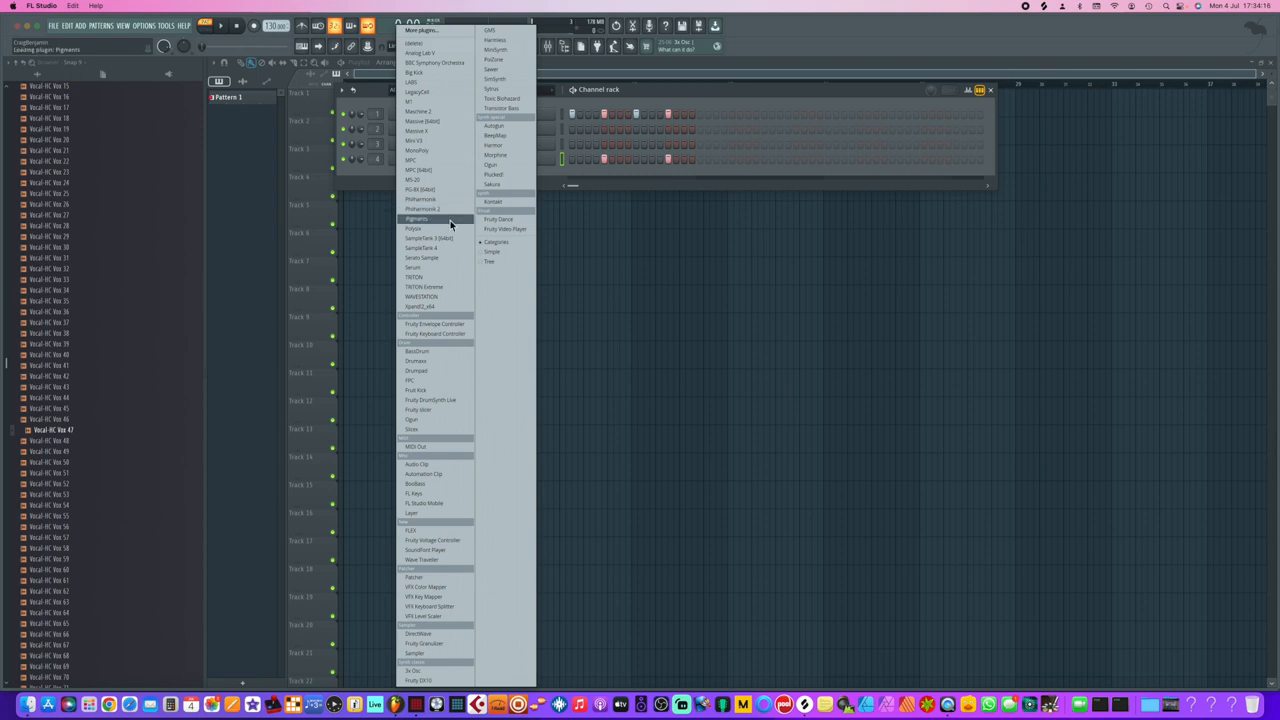
click(416, 219)
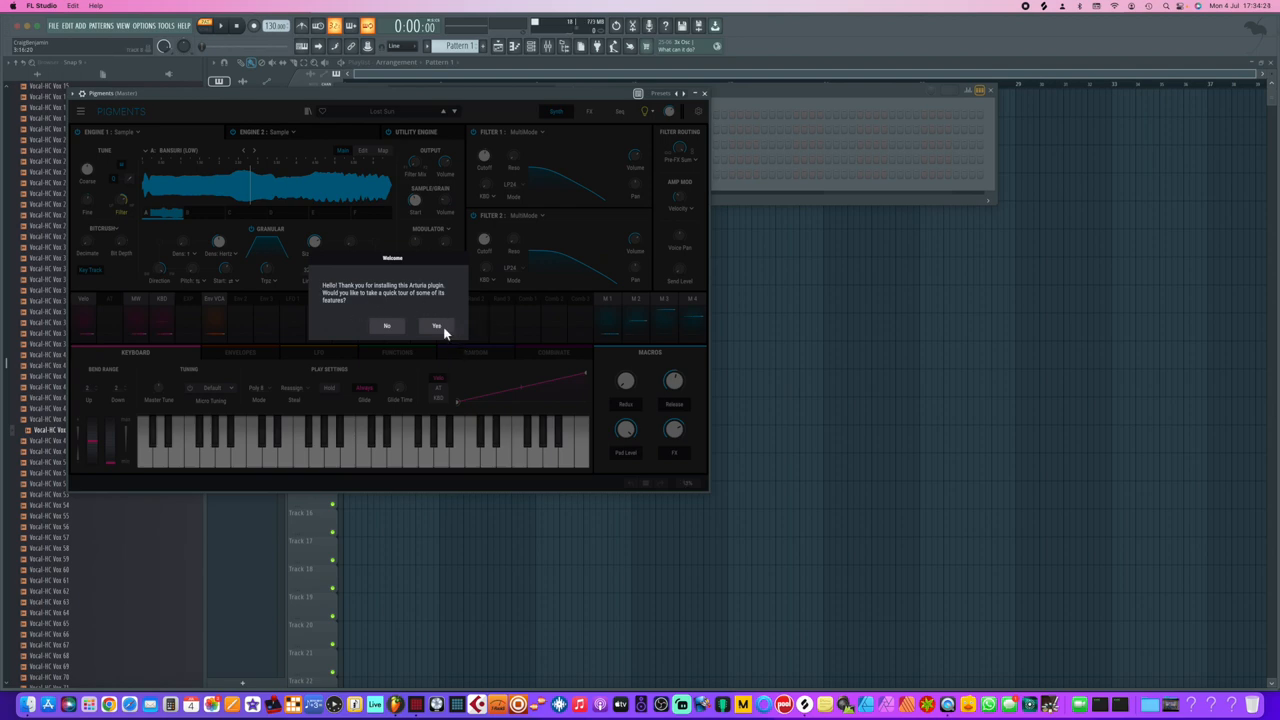
click(436, 325)
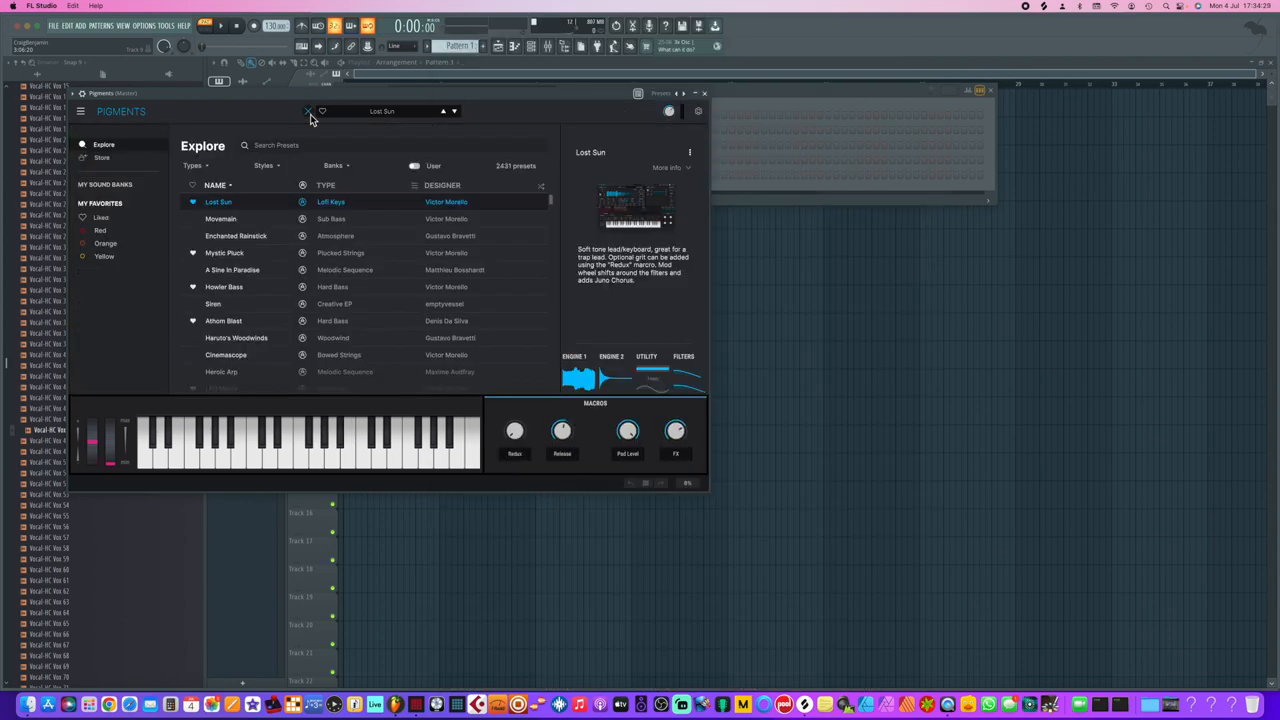
click(224, 287)
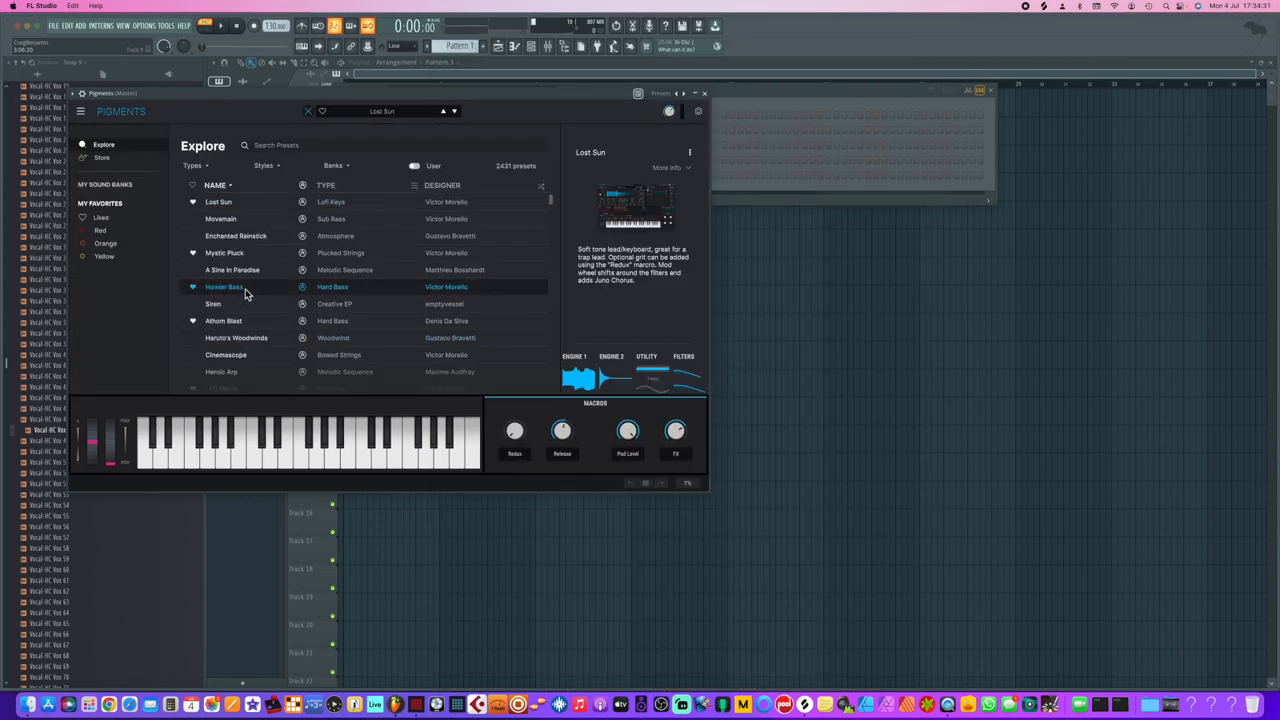
click(224, 287)
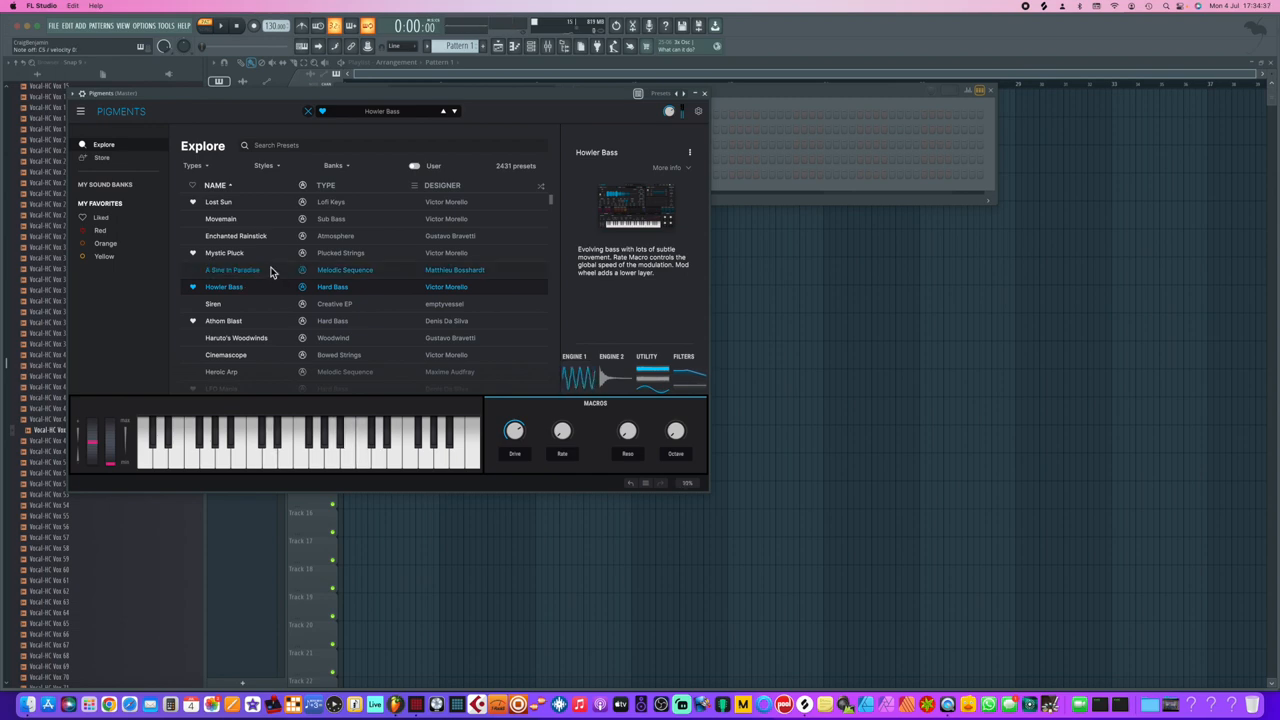
click(704, 93)
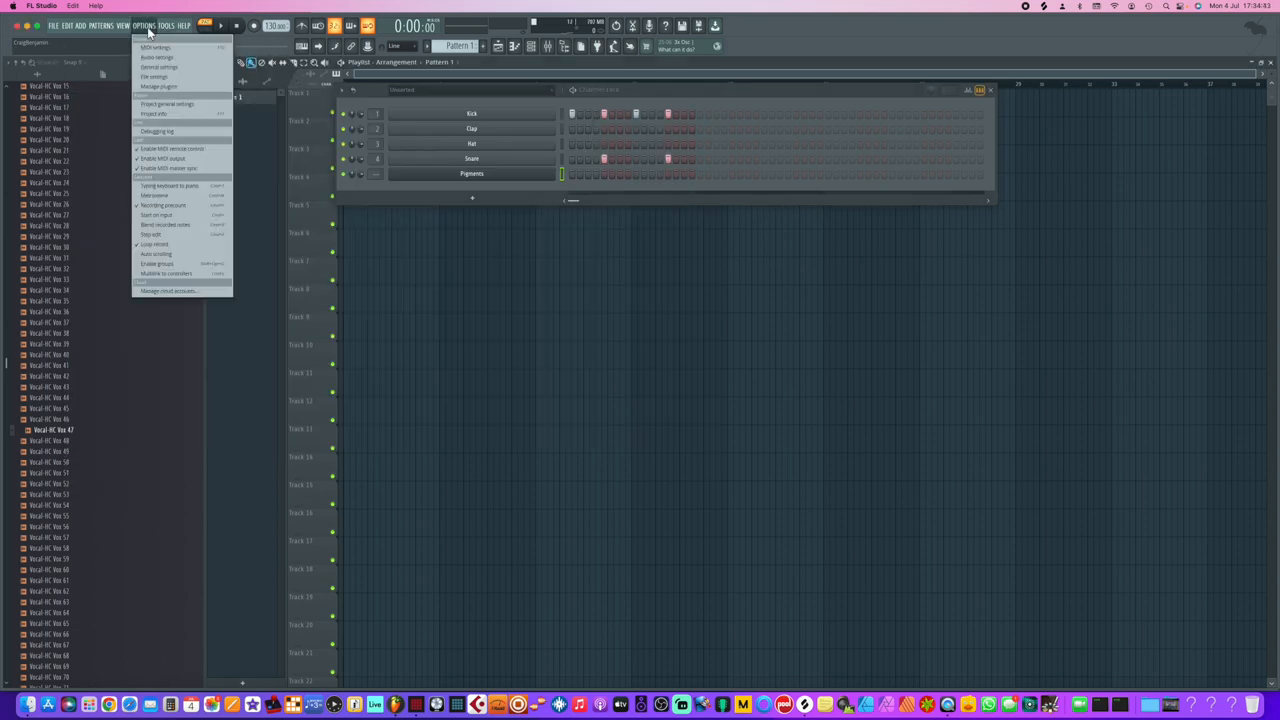
mouse_move(155, 48)
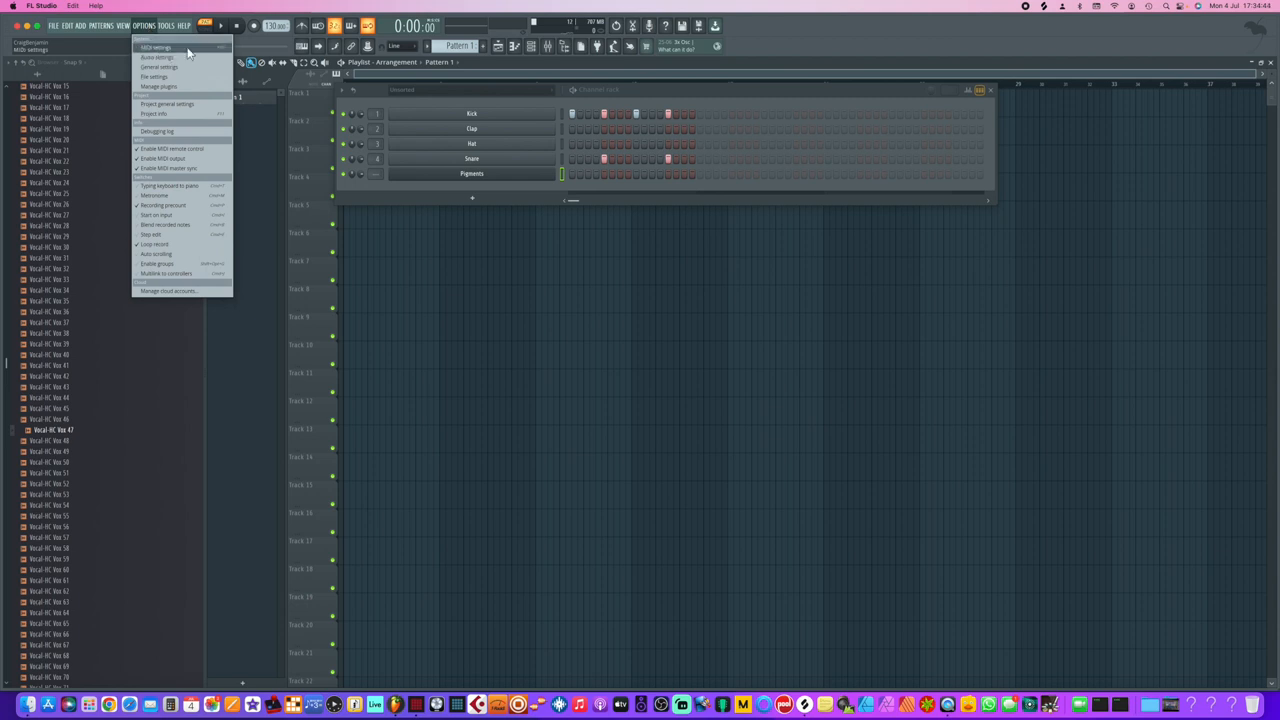
click(156, 47)
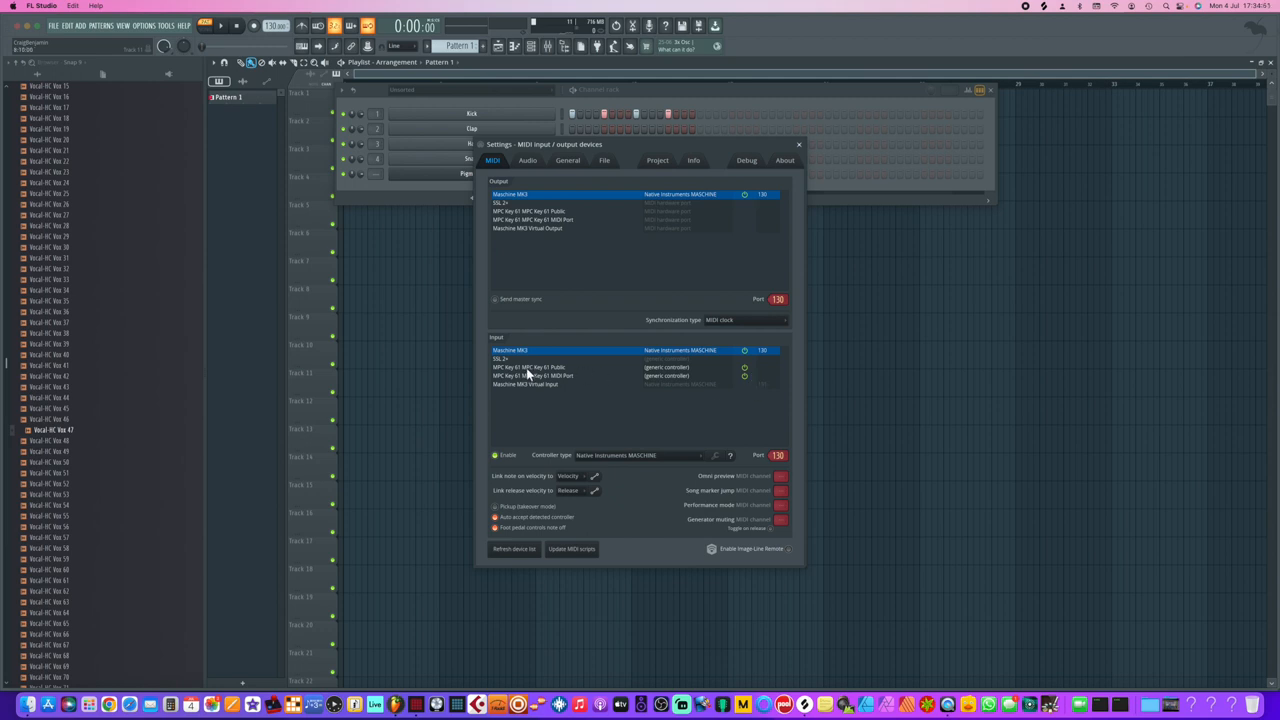
mouse_move(697, 384)
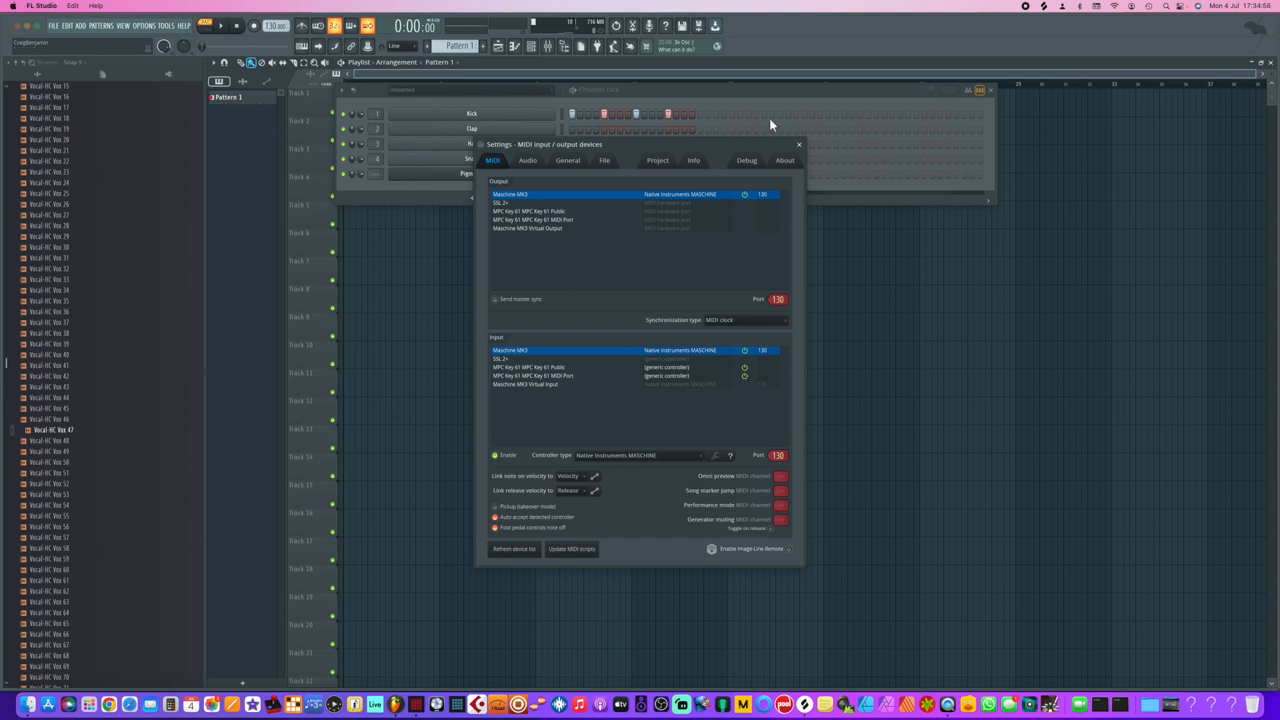
click(798, 144)
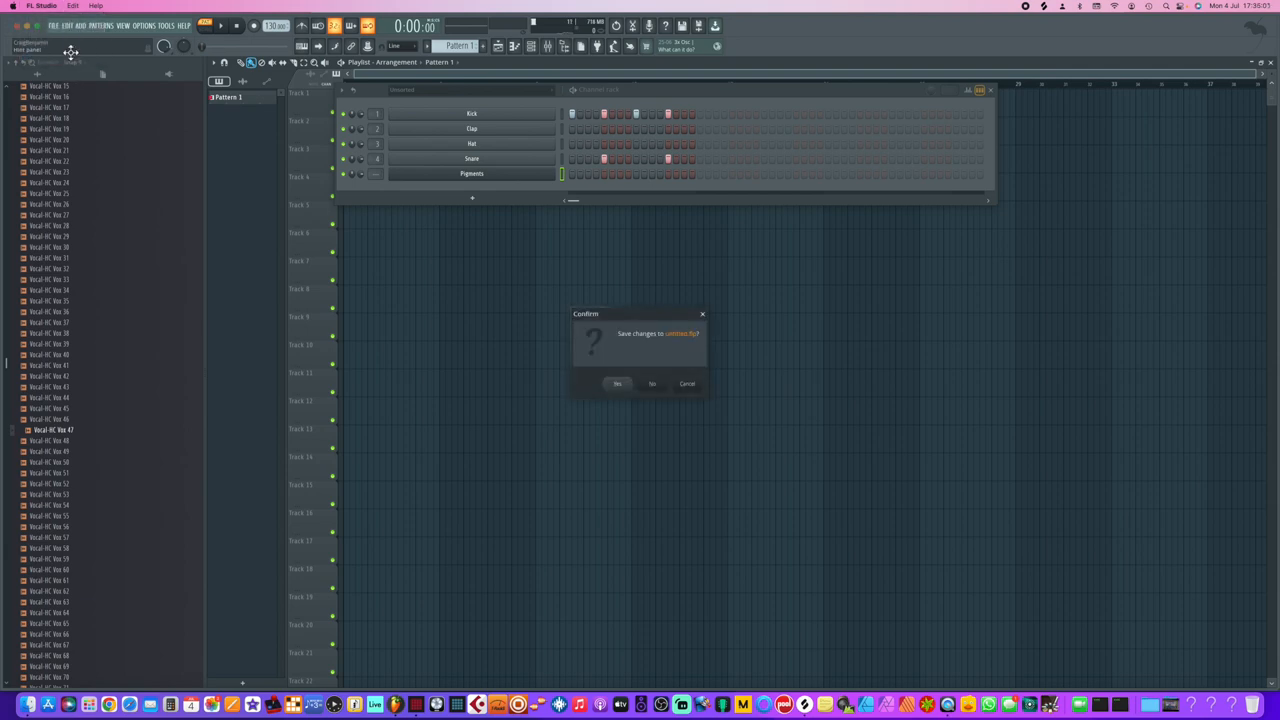
mouse_move(655, 390)
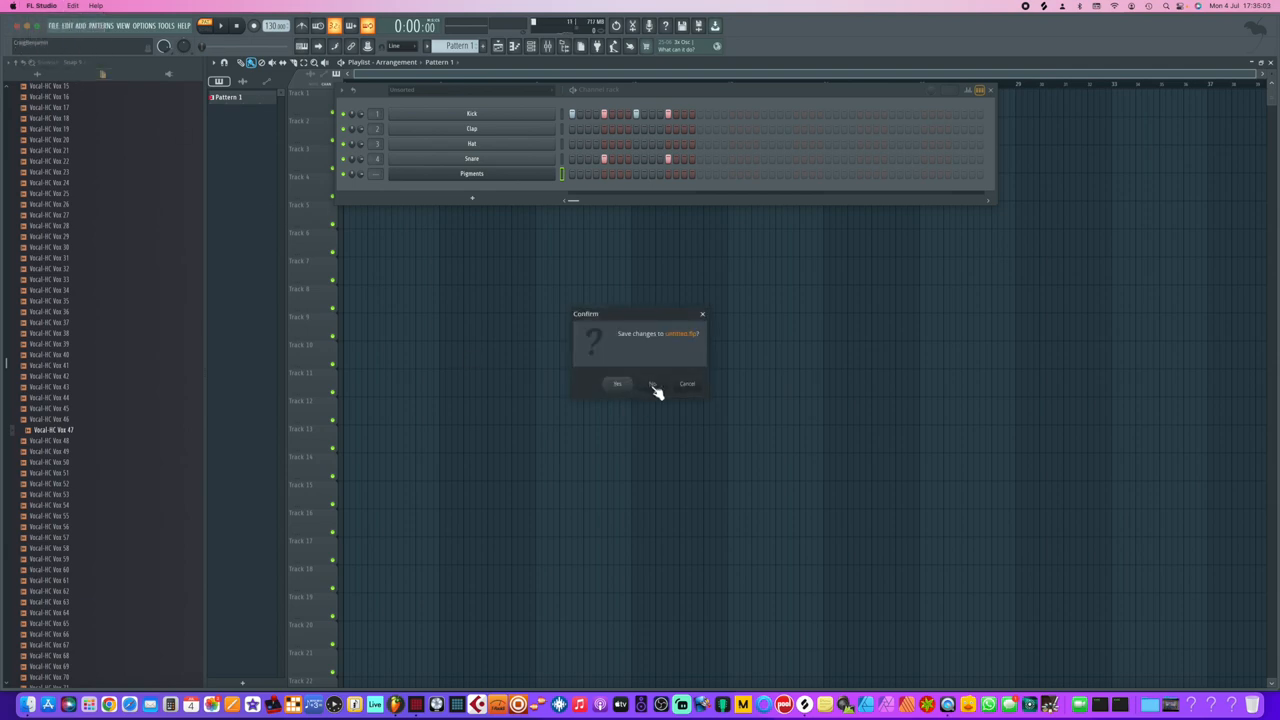
Step: Quit FL Studio, answering No to saving the untitled project
click(617, 384)
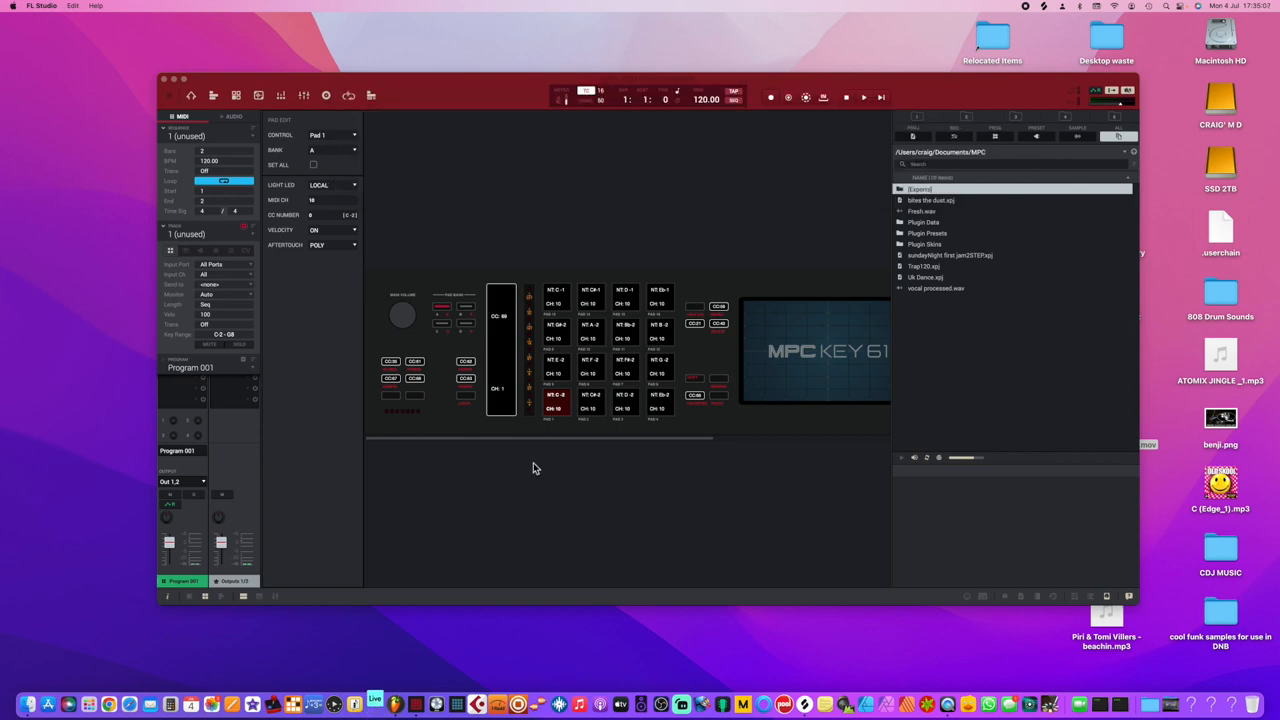
click(375, 704)
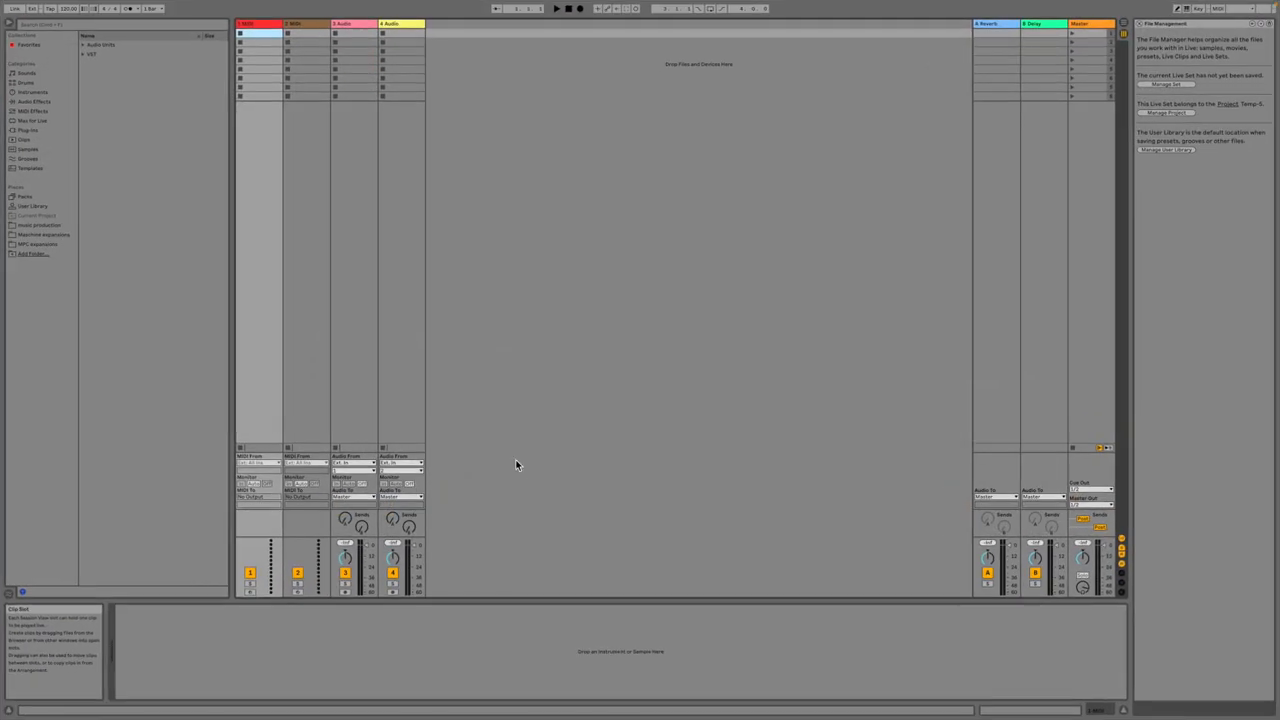
Step: Enable Track input for the MPC Key 61 port in Live's MIDI preferences
click(35, 6)
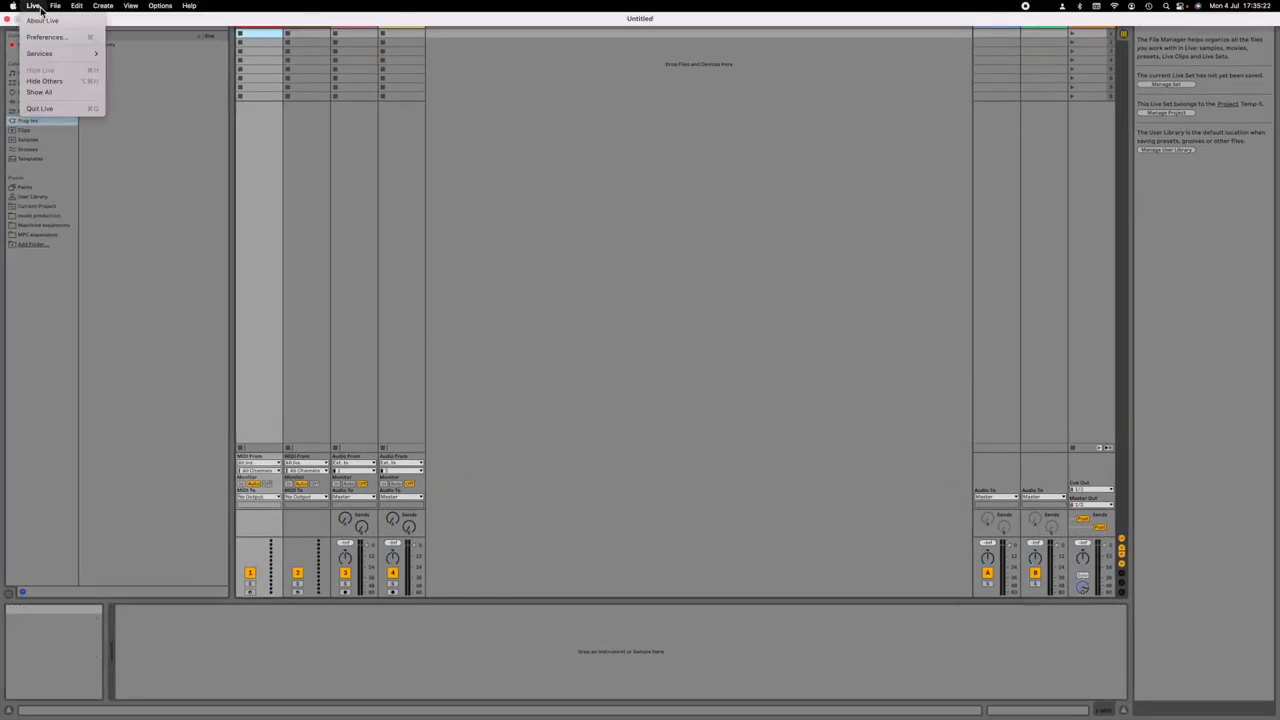
click(46, 37)
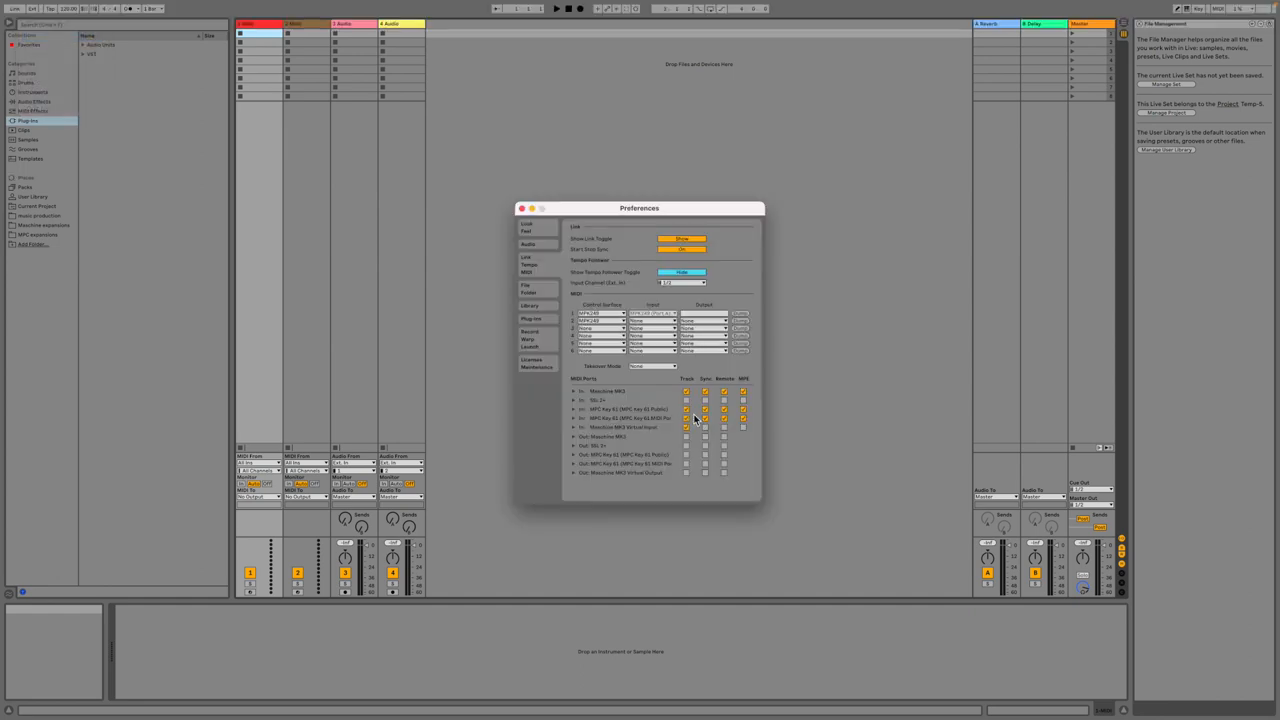
click(743, 418)
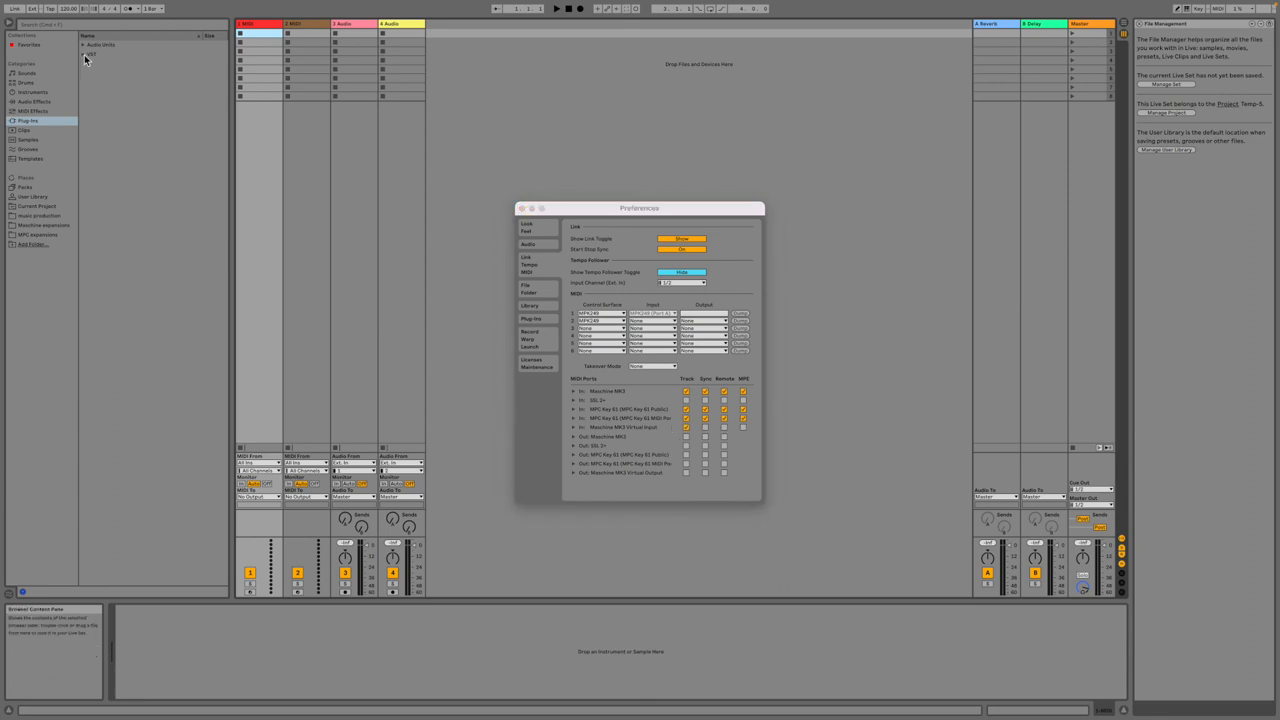
click(521, 208)
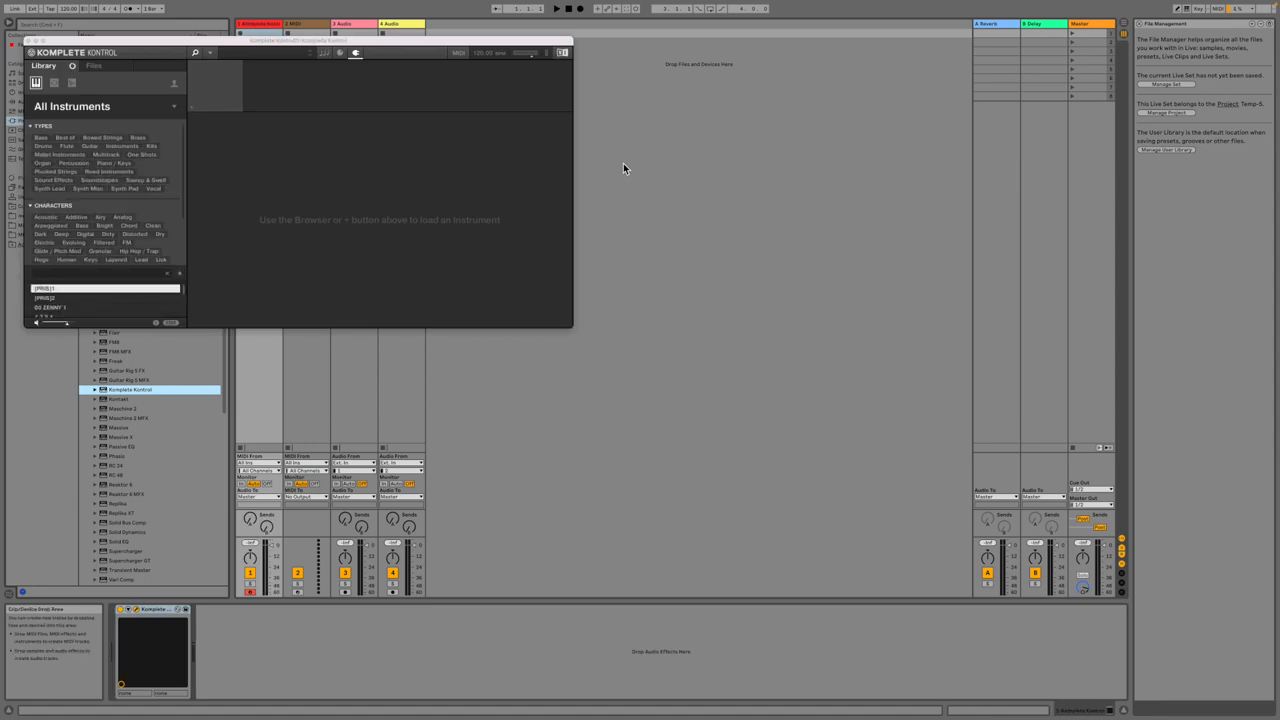
Step: Browse Komplete Kontrol's library, dismissing the Prophet-VS V warning and filtering by sound character
scroll(down, 3)
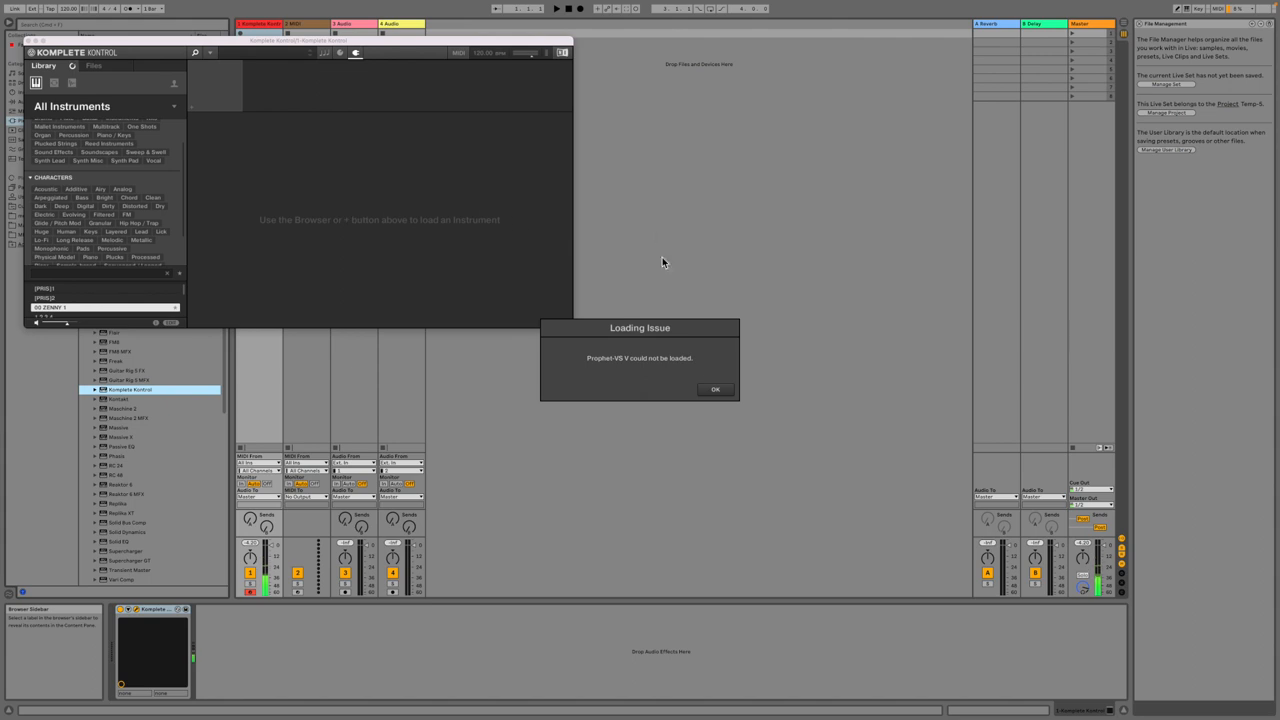
click(715, 389)
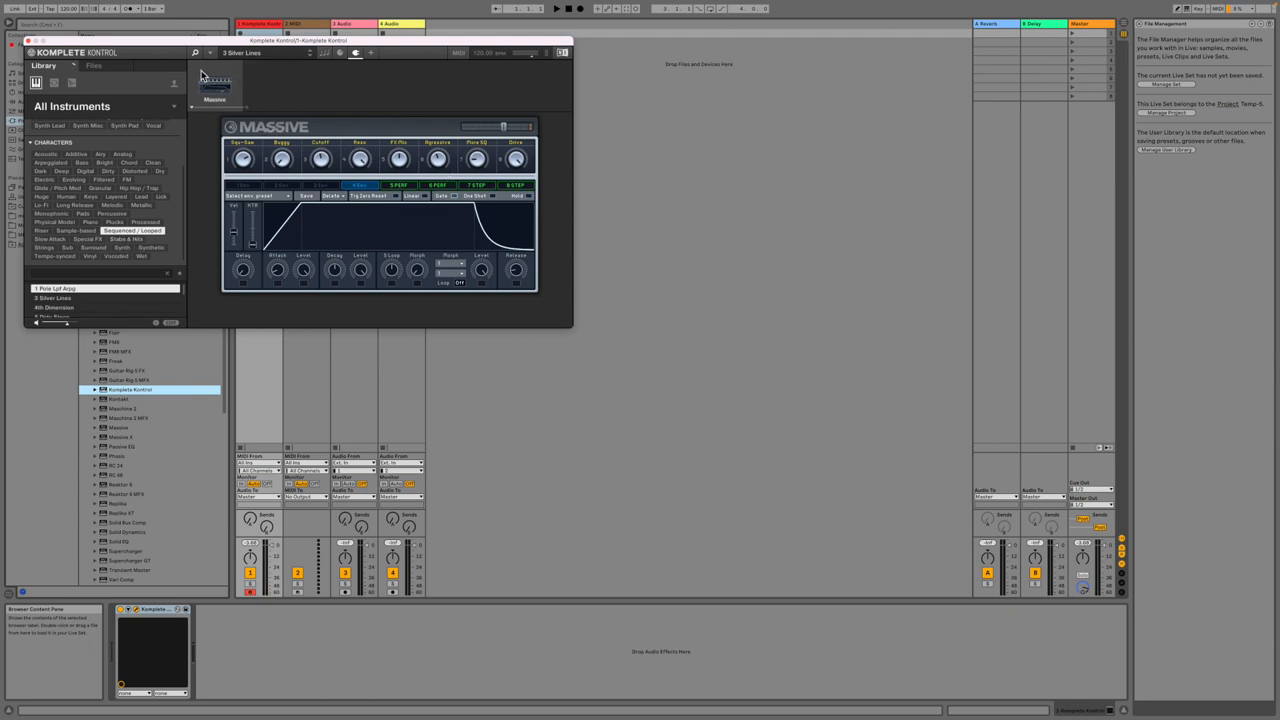
mouse_move(243, 110)
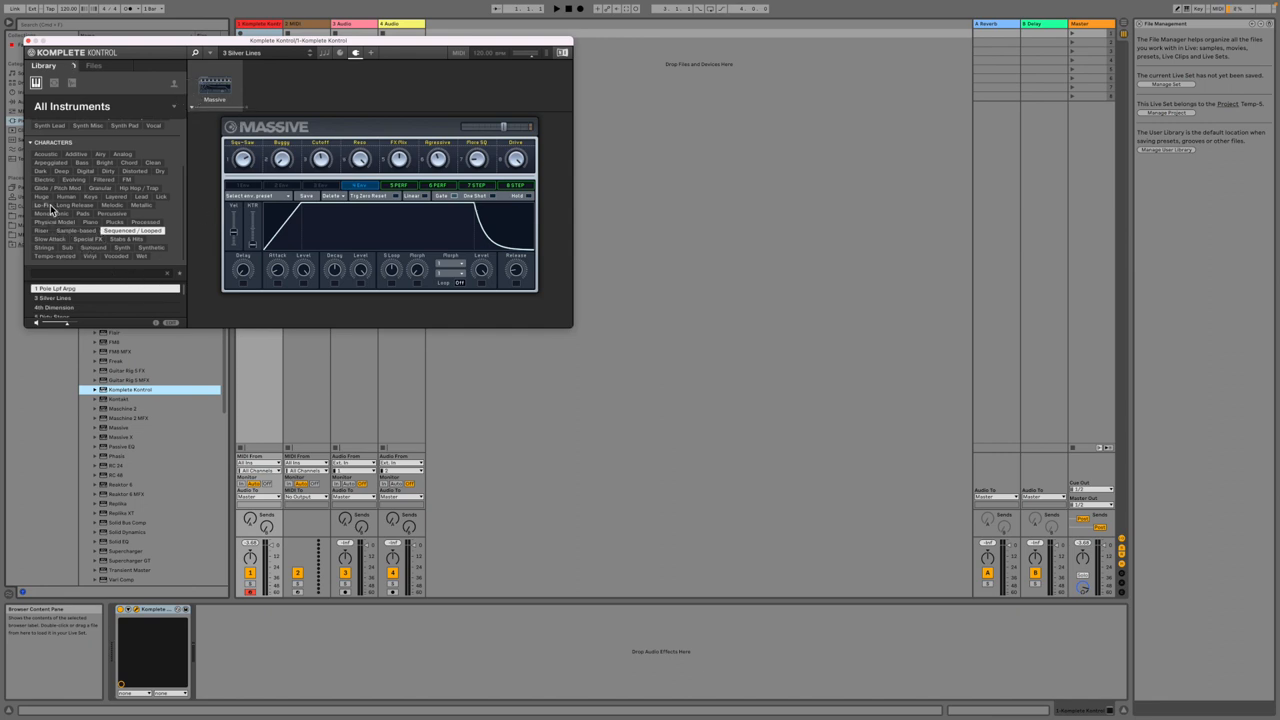
click(49, 213)
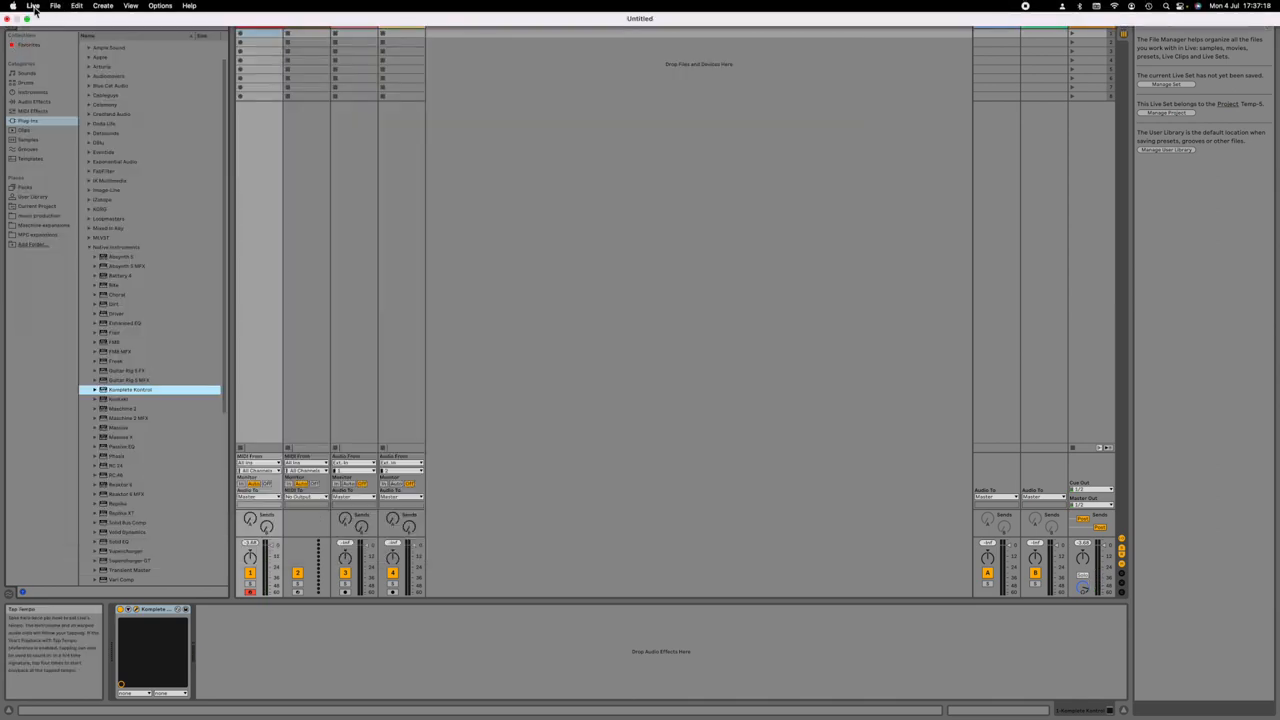
Step: Quit Live choosing Don't Save, then bring MPC to the front from the Dock
click(33, 6)
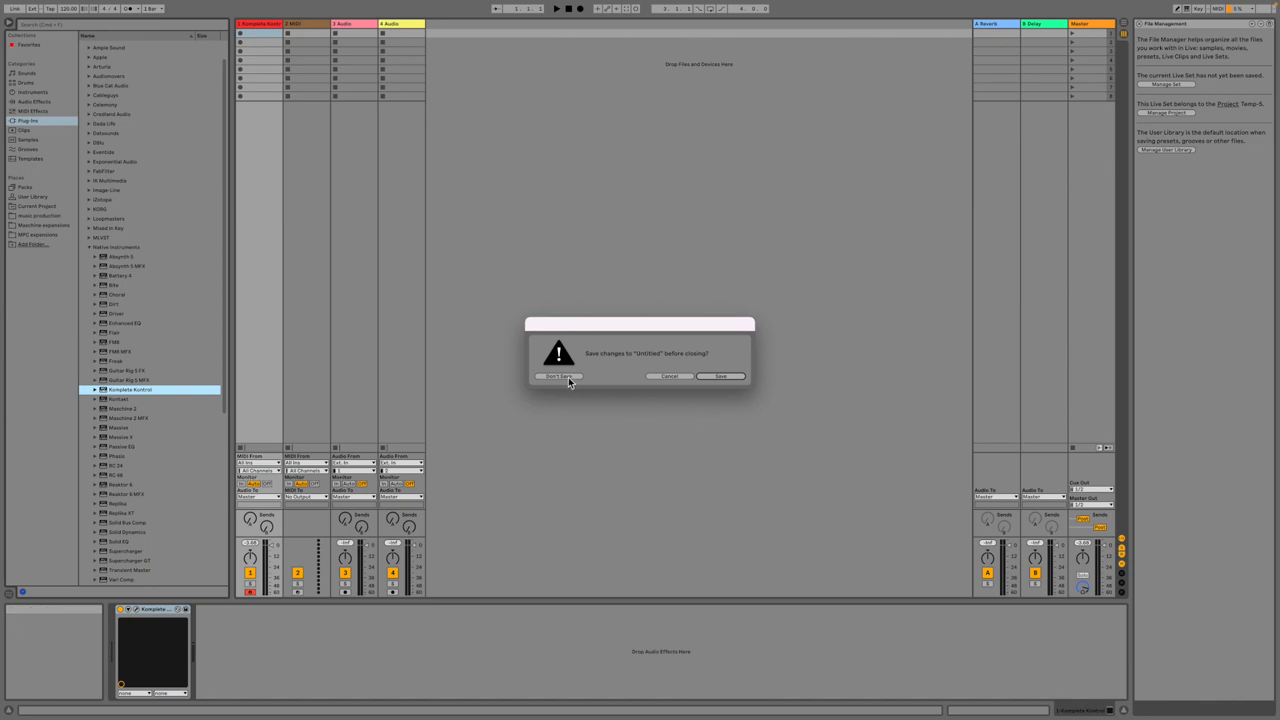
click(558, 376)
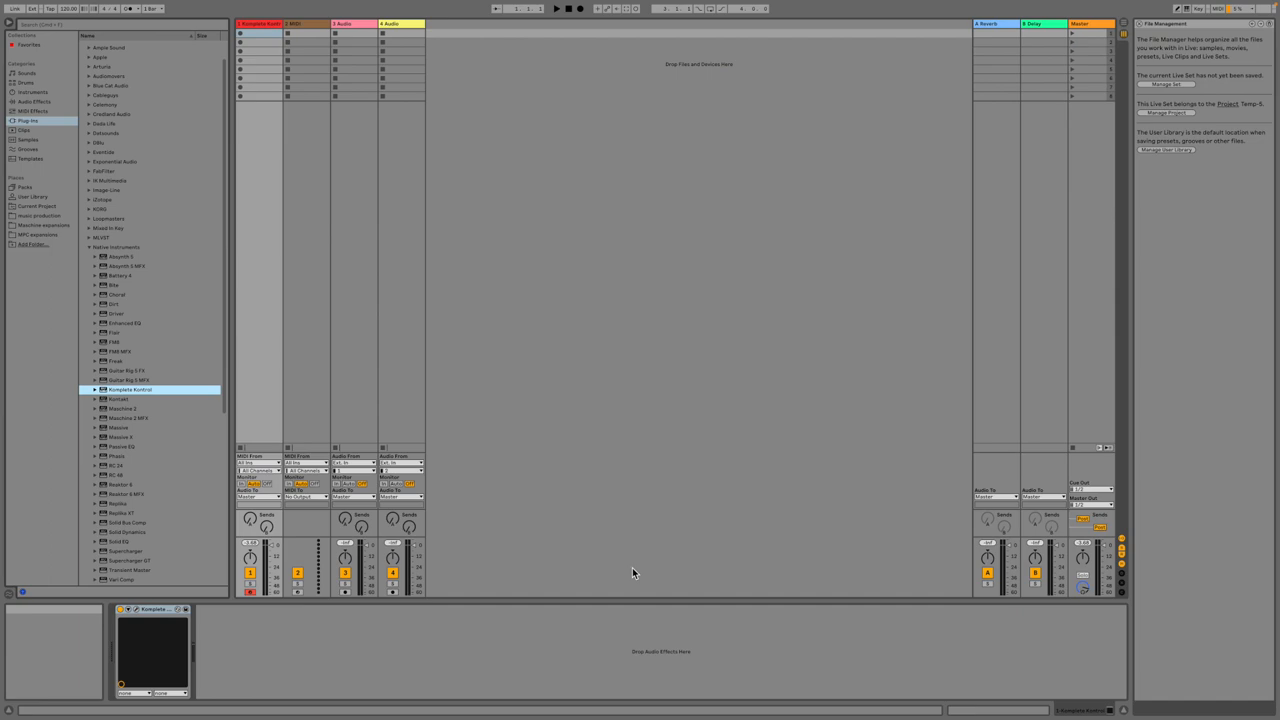
click(415, 677)
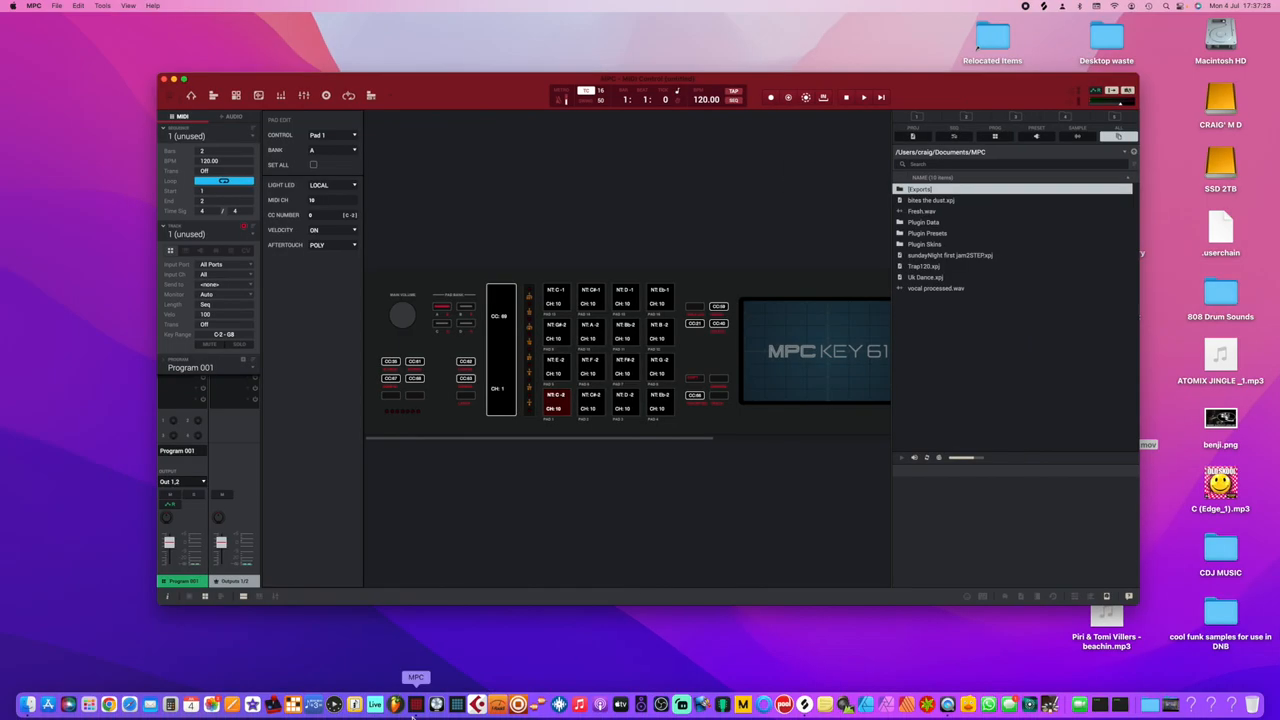
mouse_move(478, 705)
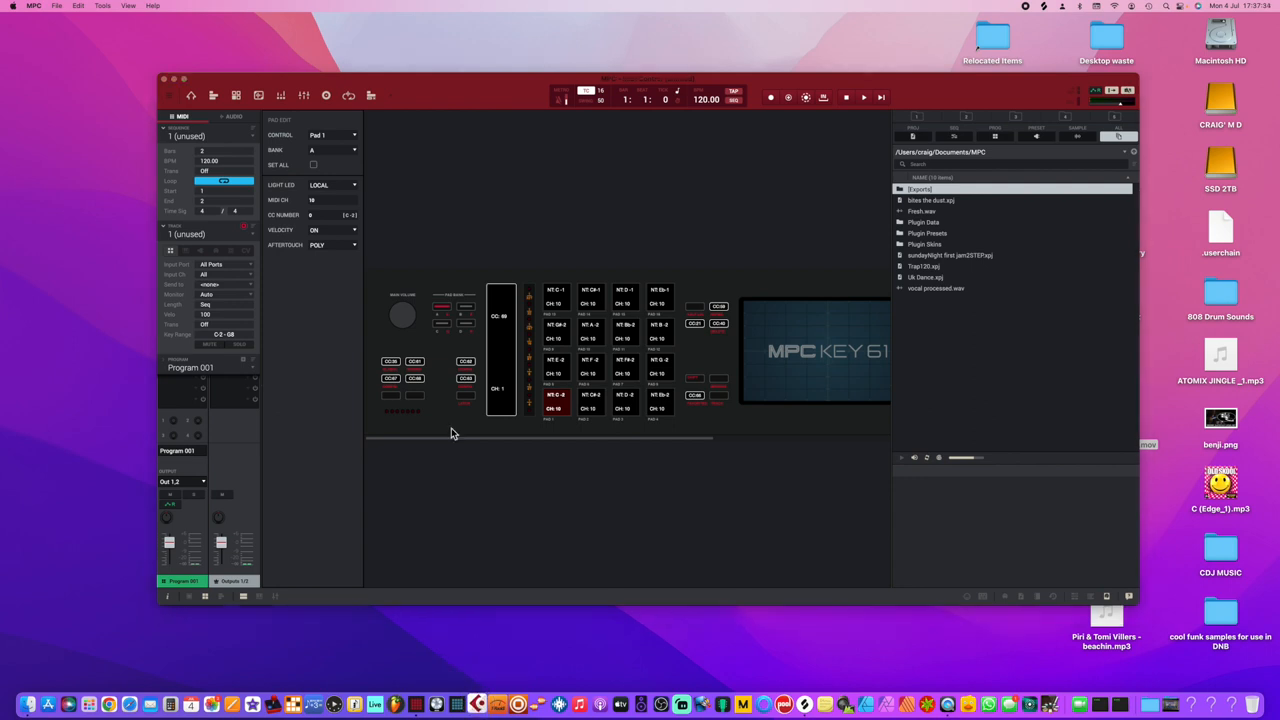
Step: Launch Cubase LE AI Elements from the Dock to show the Steinberg Hub
click(477, 704)
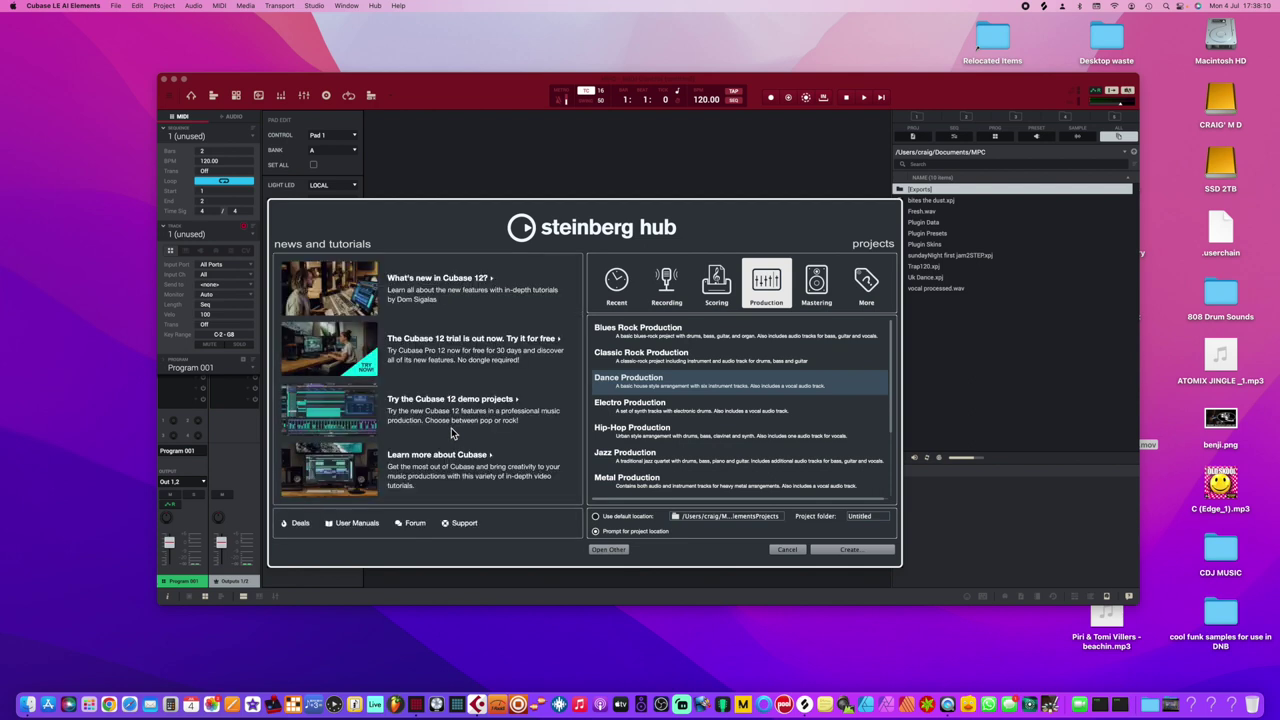
mouse_move(748, 461)
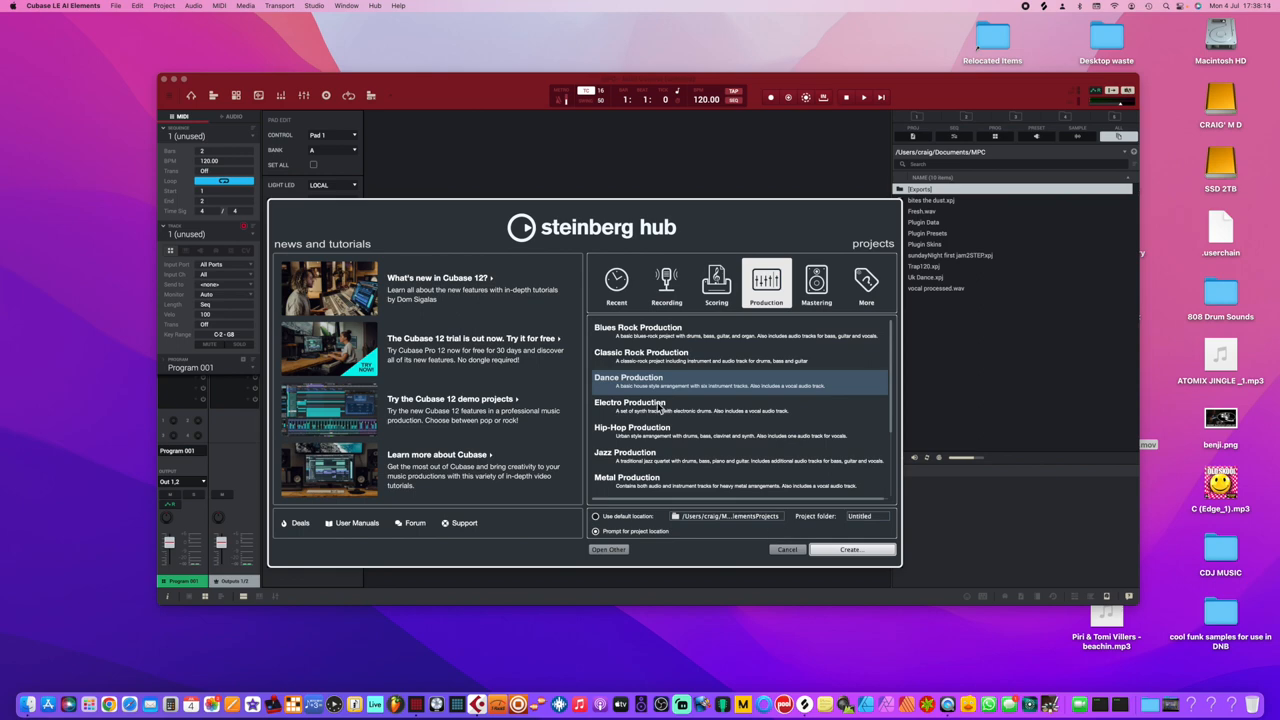
Step: Create the Dance Production project, confirming its folder and accepting Missing Ports
click(608, 549)
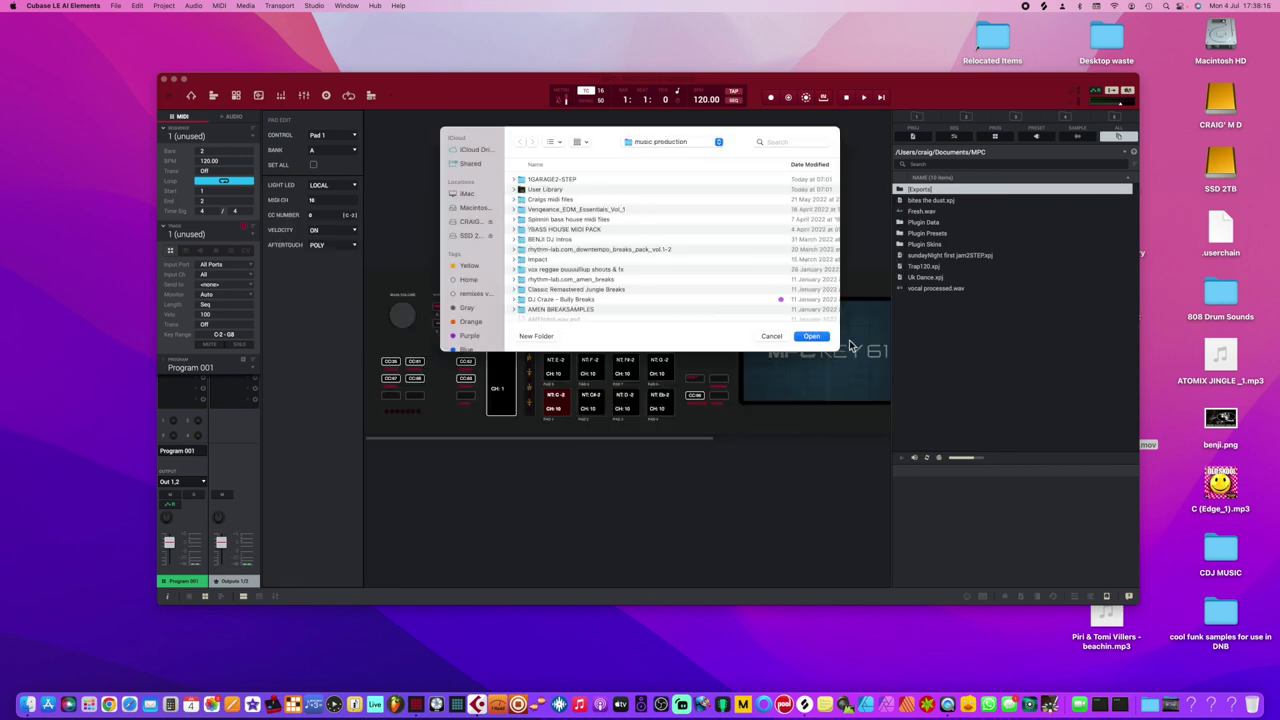
click(811, 336)
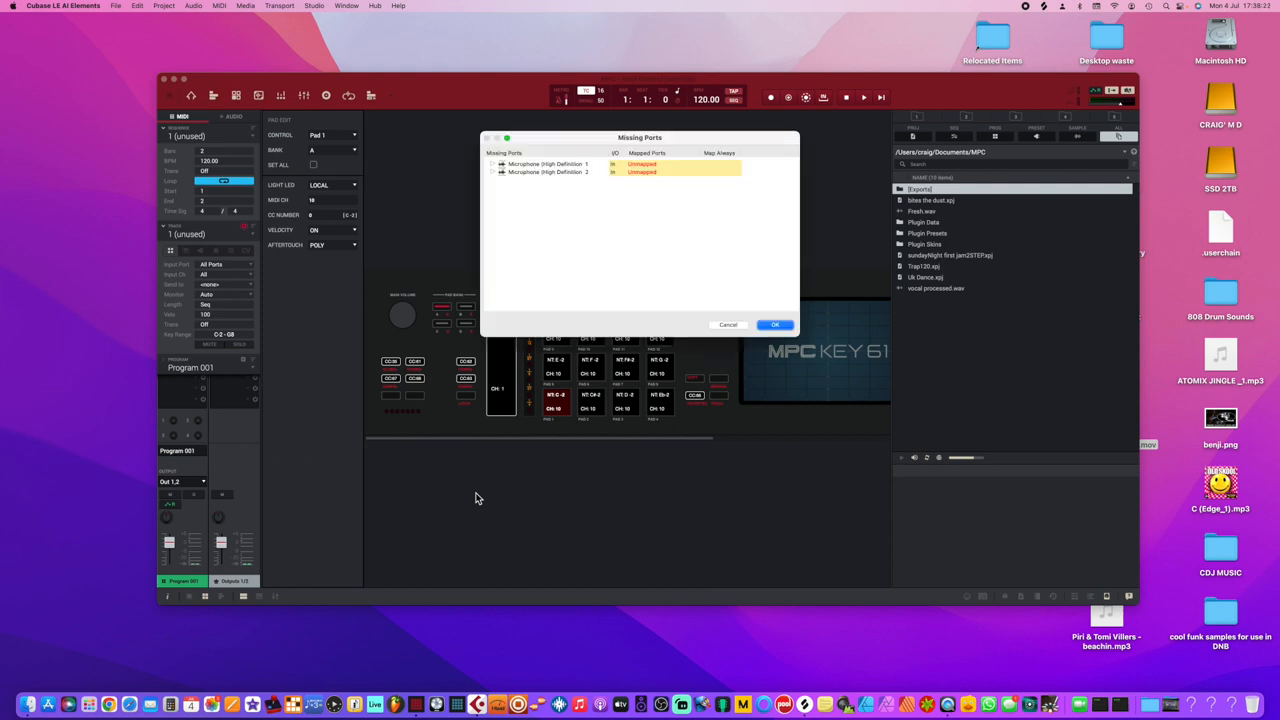
click(775, 324)
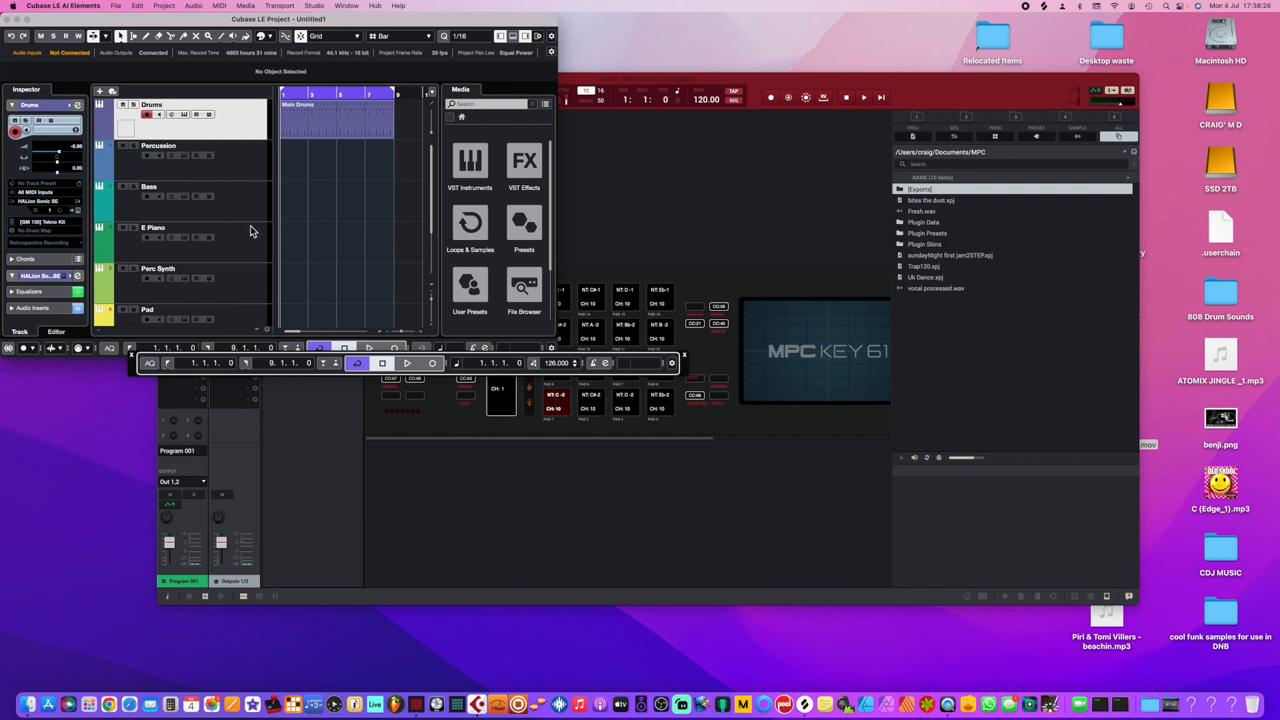
mouse_move(218, 280)
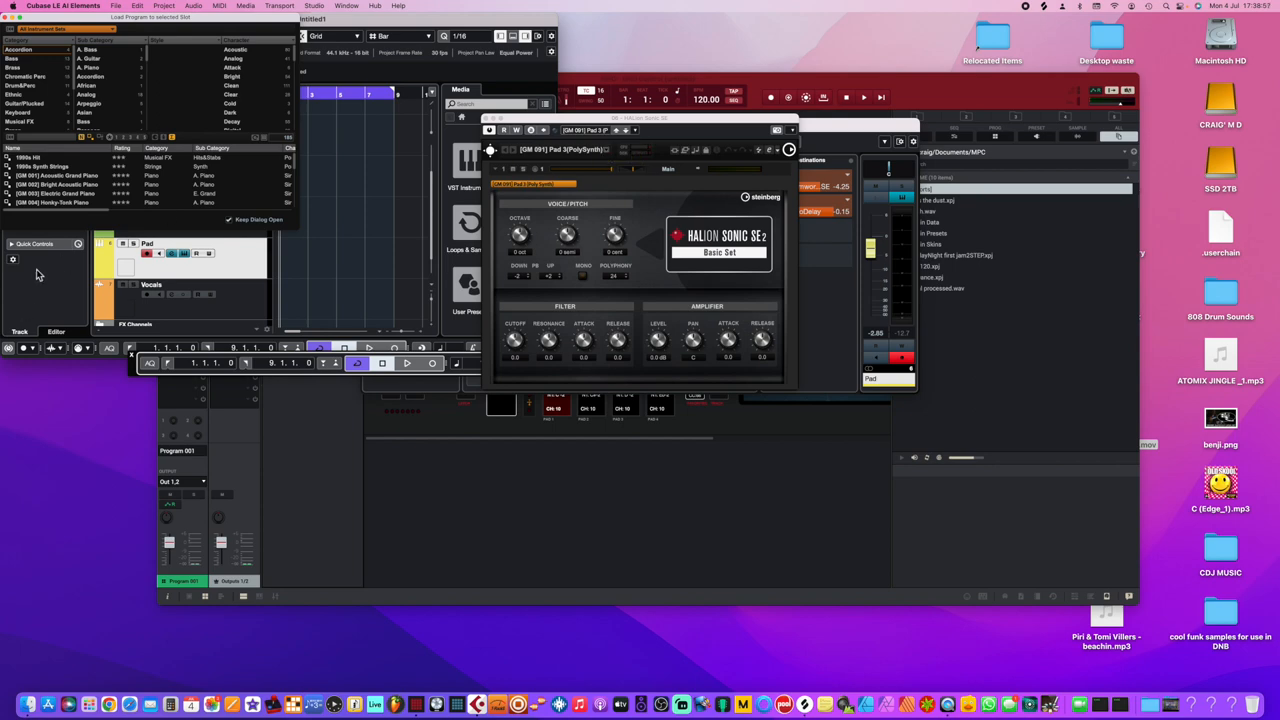
mouse_move(24, 125)
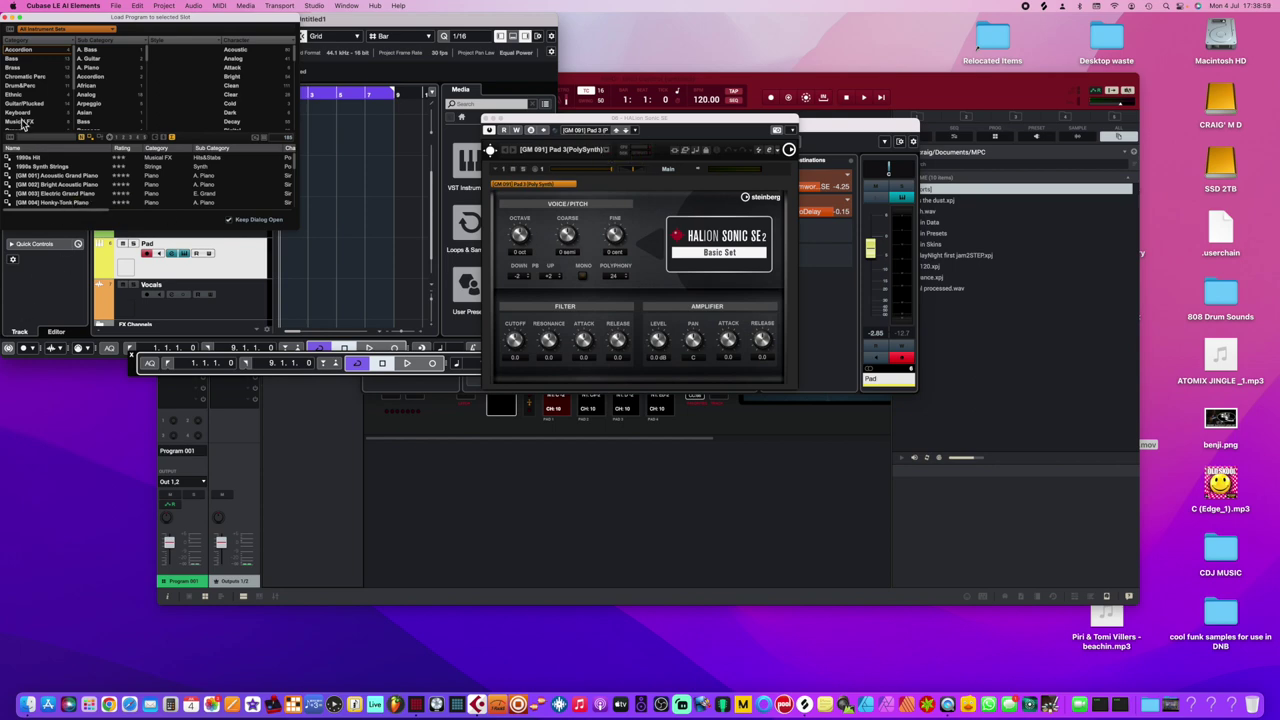
Step: Load the [GM003] Electric Grand Piano program onto the Pad track
double_click(55, 193)
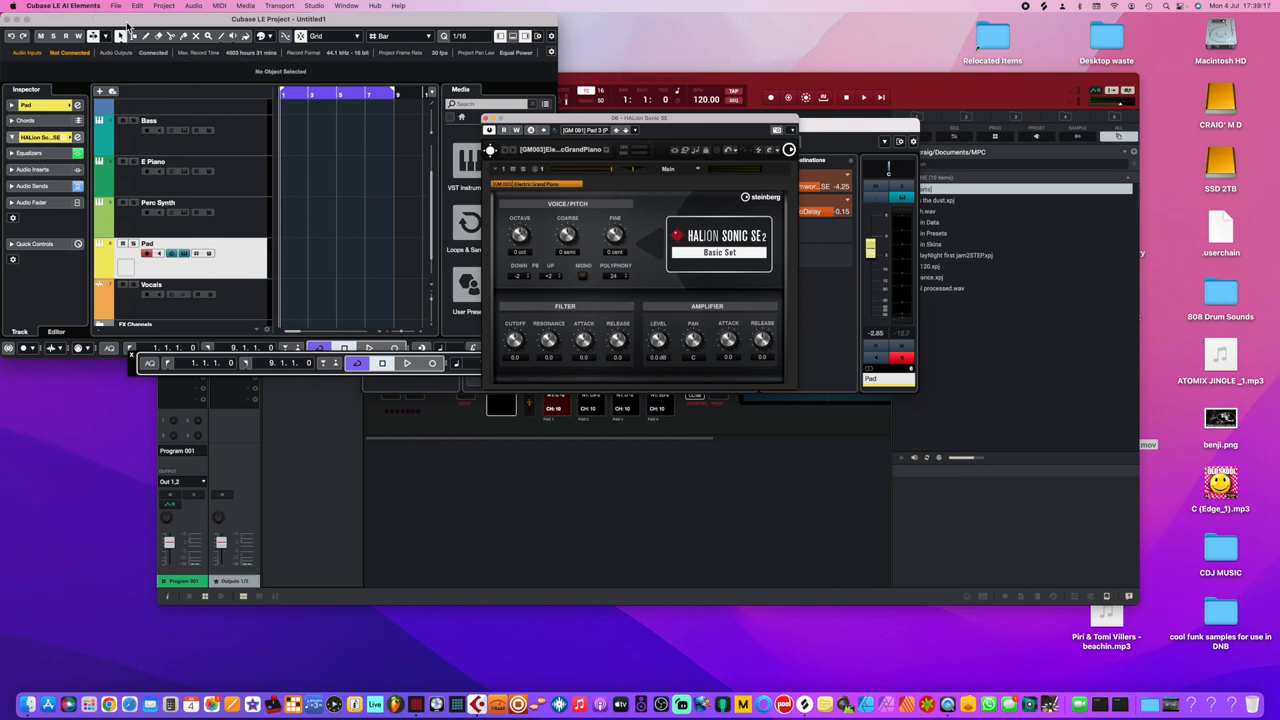
Step: Quit Cubase LE from the application menu
click(63, 6)
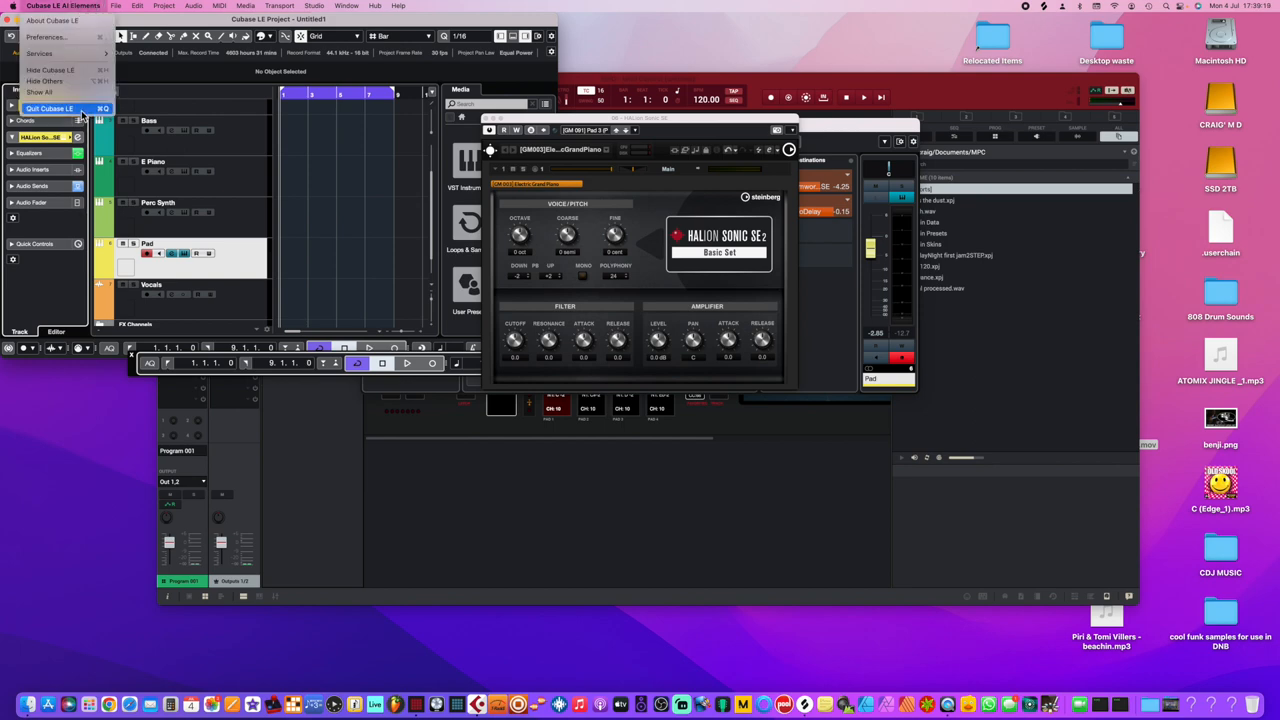
click(49, 108)
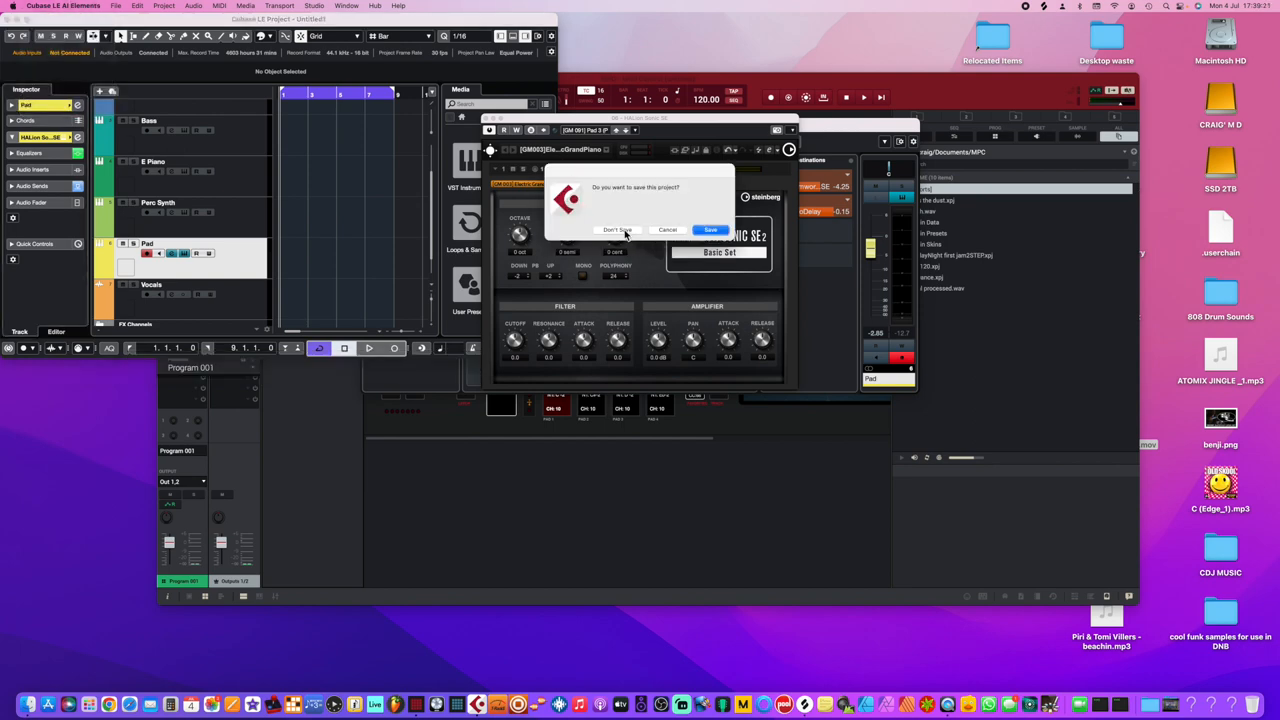
mouse_move(617, 230)
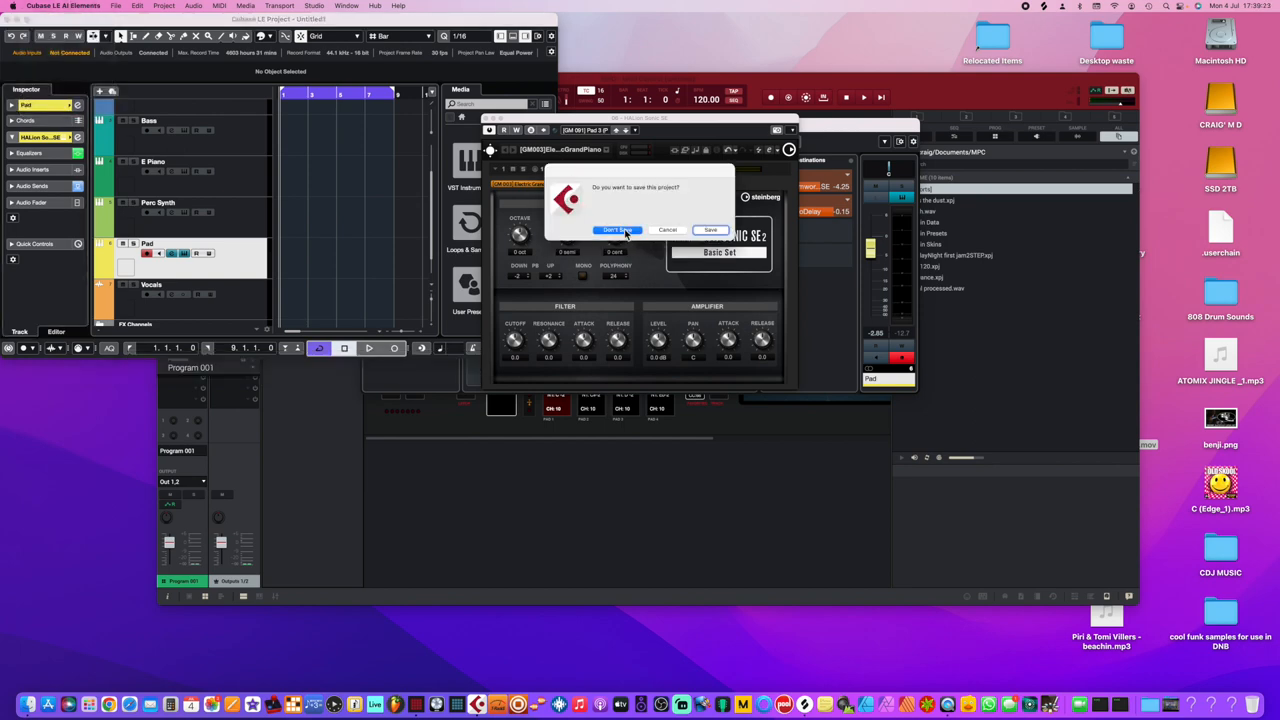
mouse_move(630, 235)
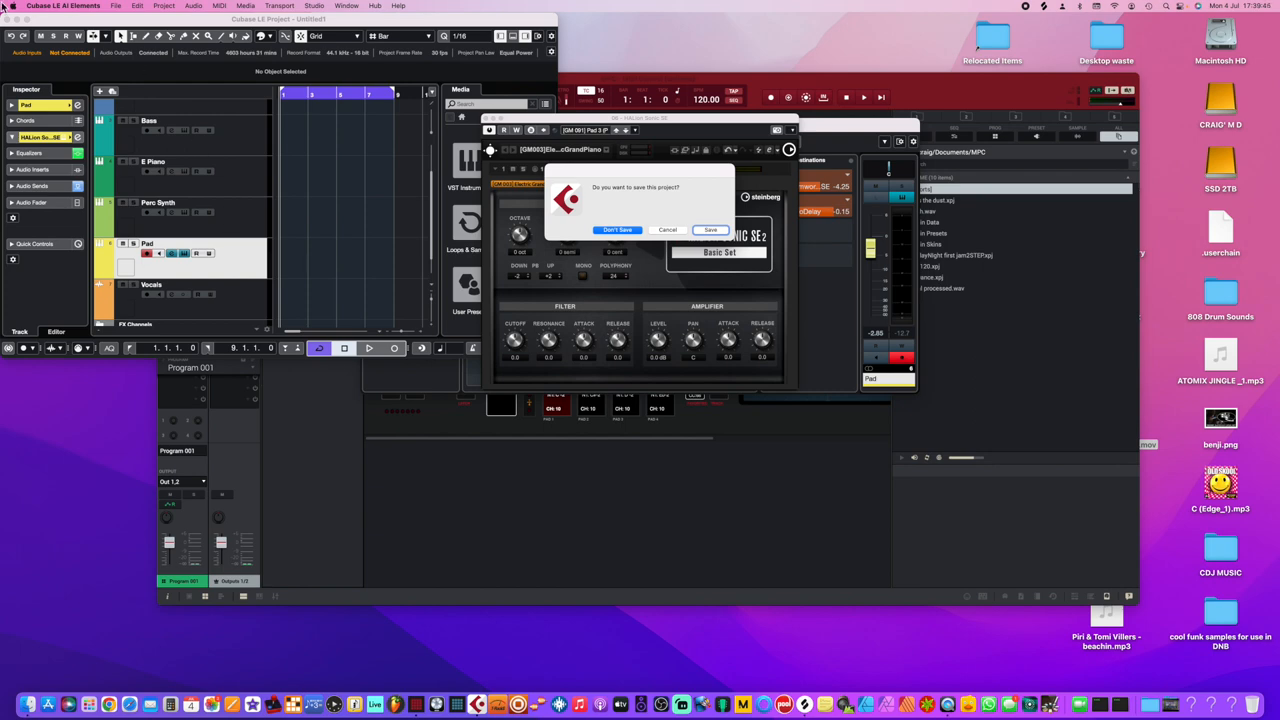
mouse_move(30, 705)
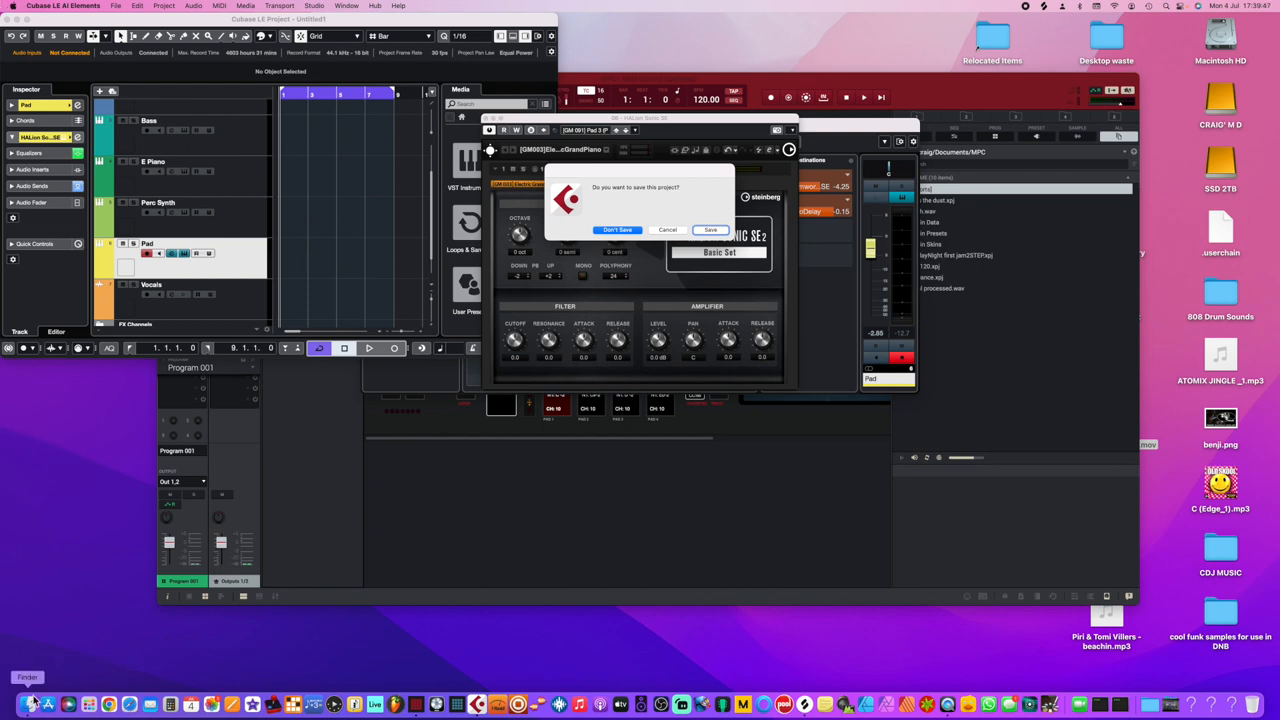
Step: Force quit Cubase LE AI Elements via Finder's Apple menu Force Quit window
click(28, 705)
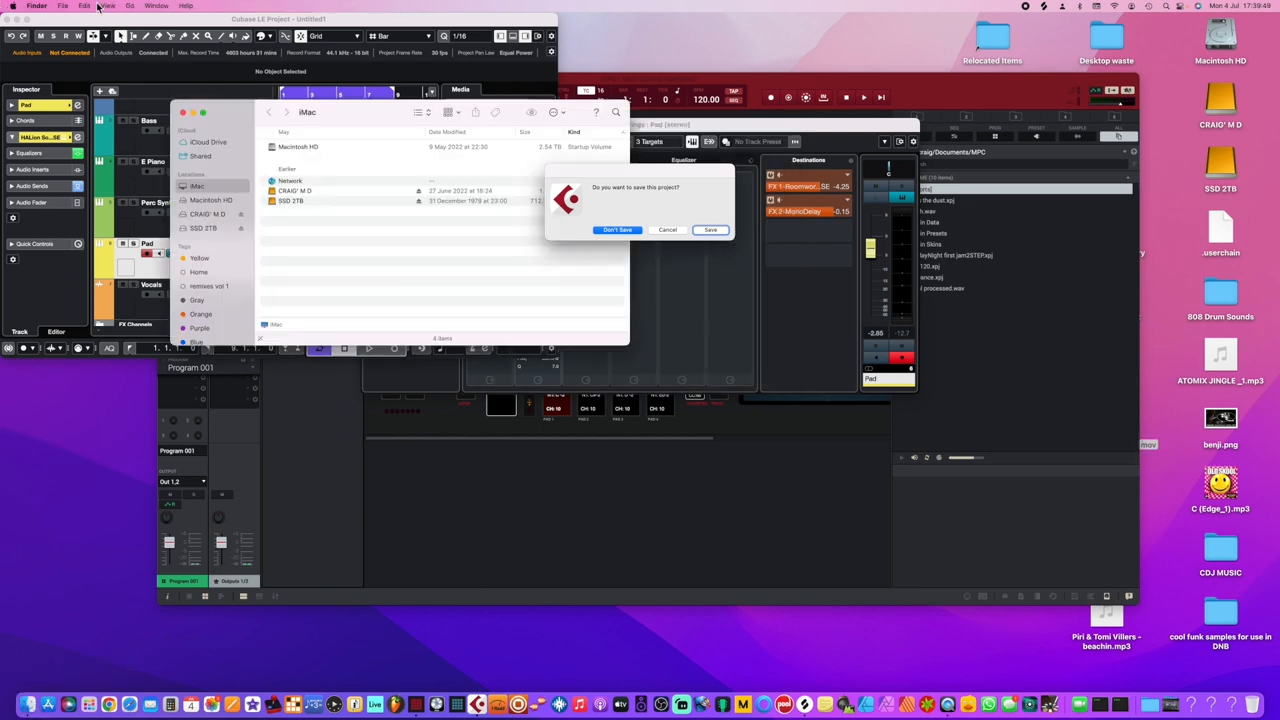
click(9, 6)
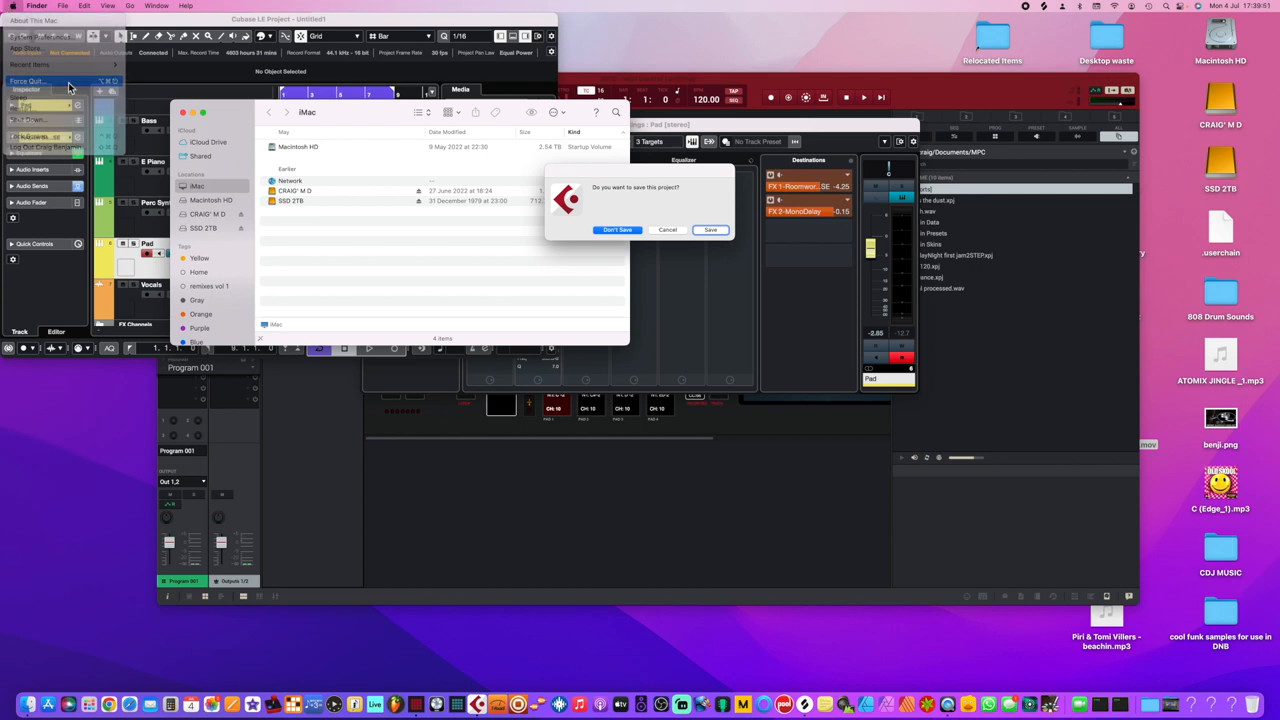
click(24, 80)
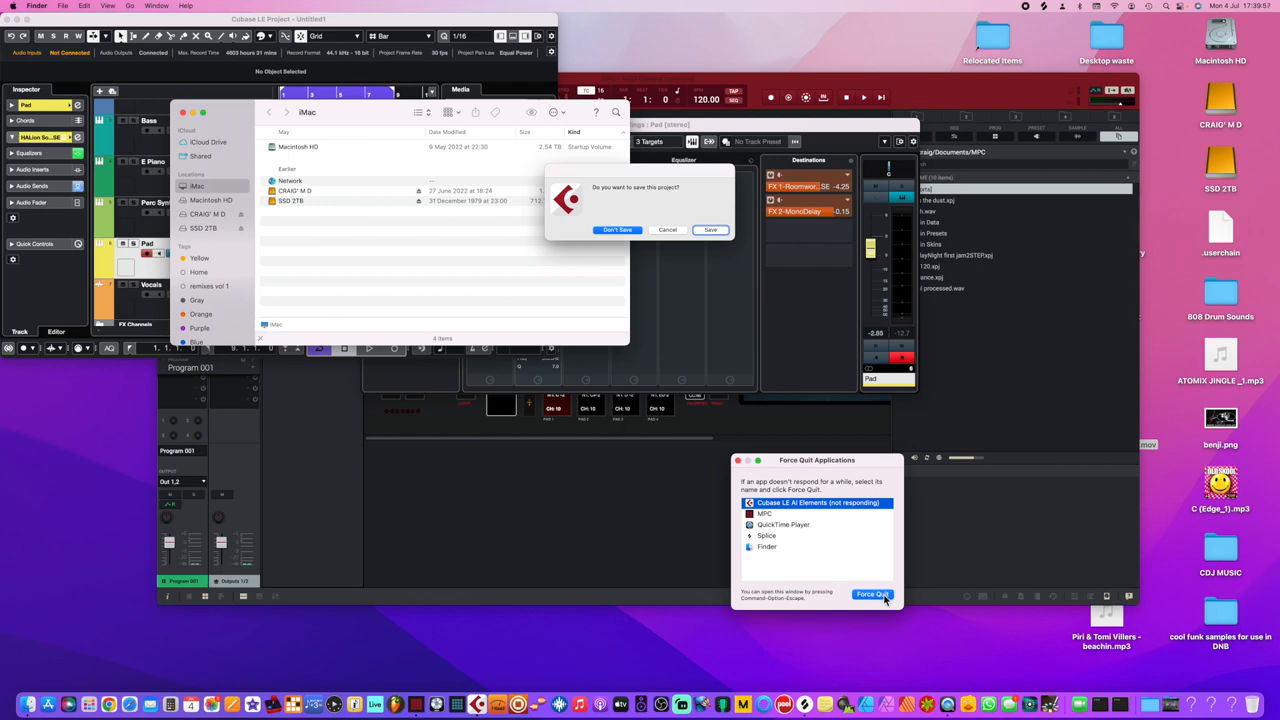
click(871, 594)
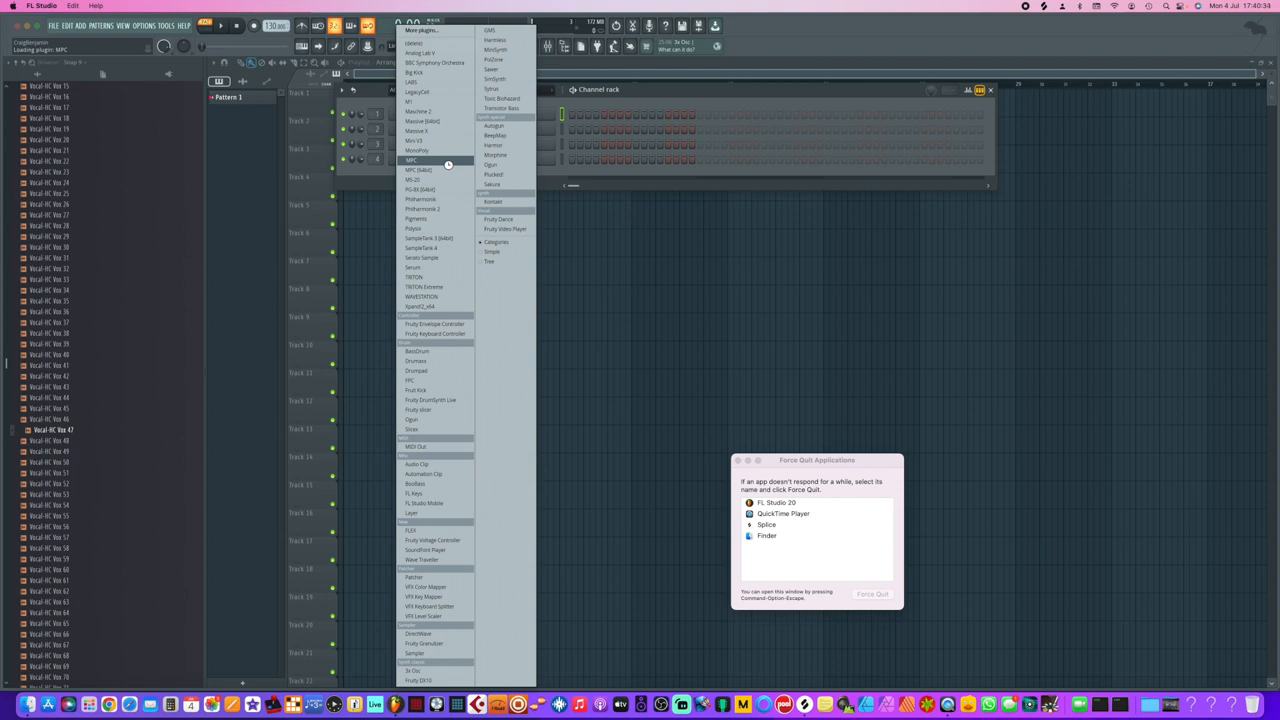
Step: Add the MPC plug-in as a new Channel Rack channel
click(412, 160)
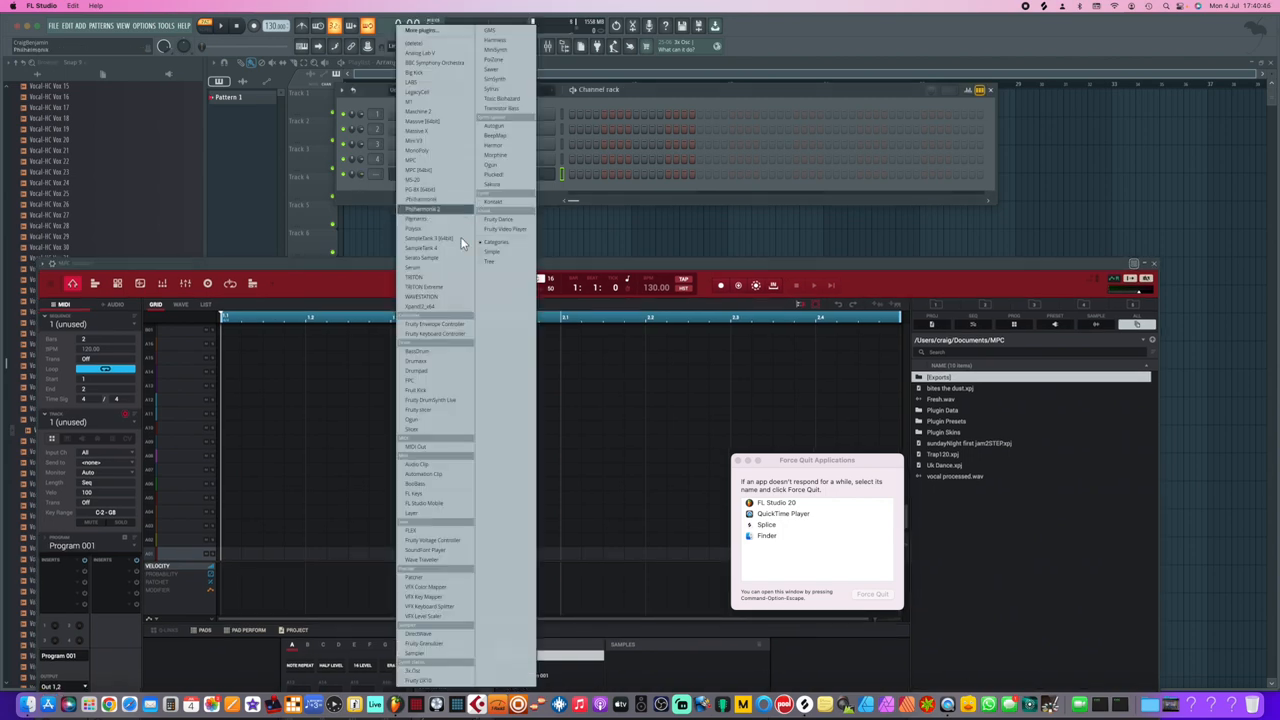
mouse_move(447, 277)
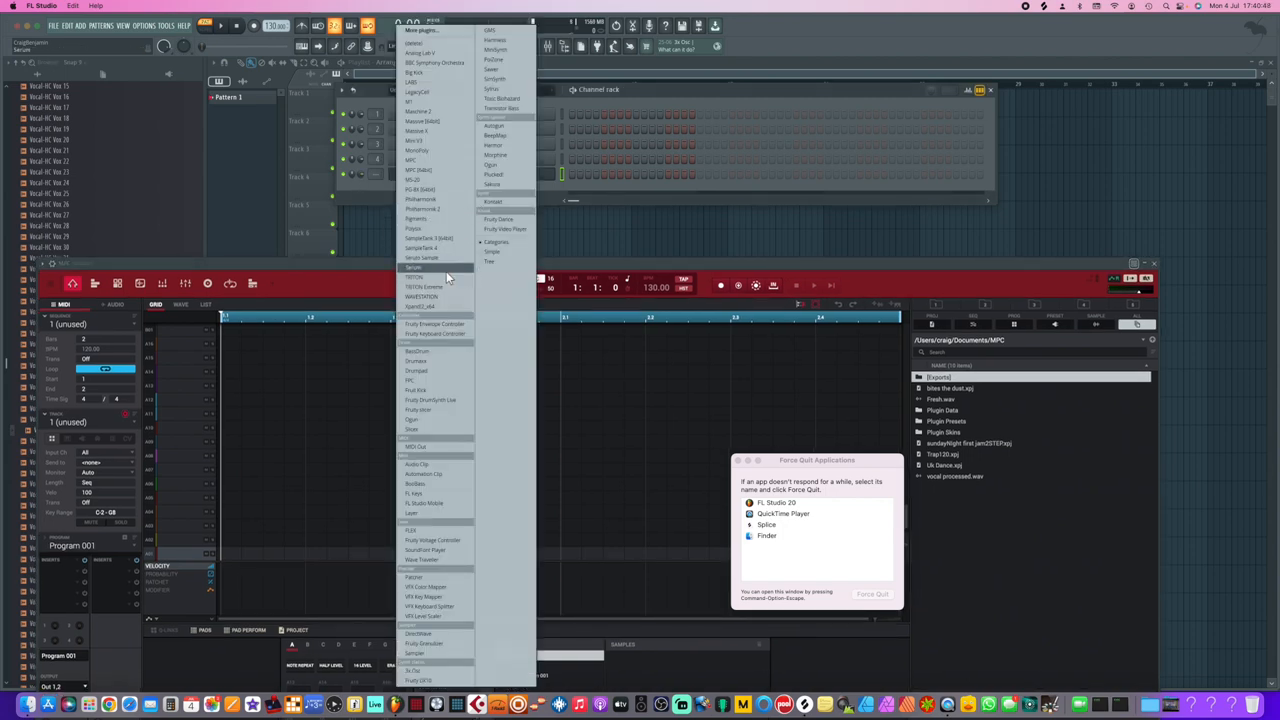
mouse_move(420, 277)
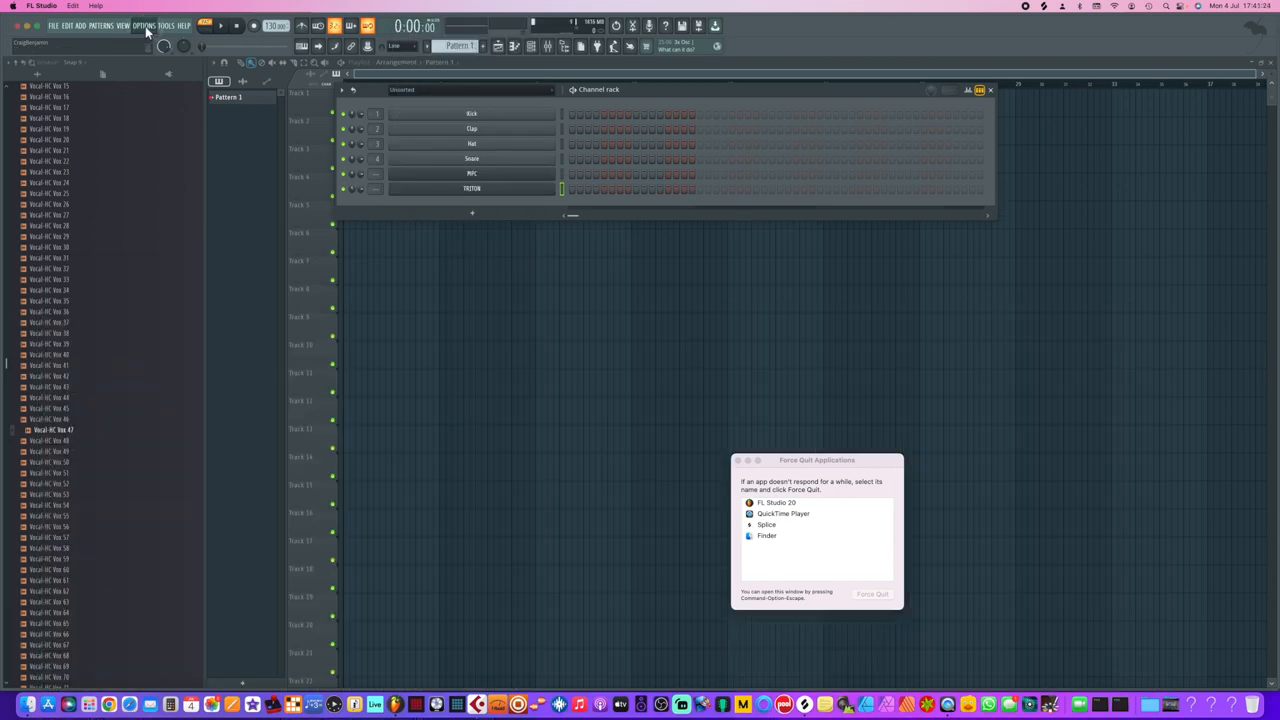
Step: Open MIDI Settings and select the MPC Key 61 MIDI Port and Public inputs
click(143, 25)
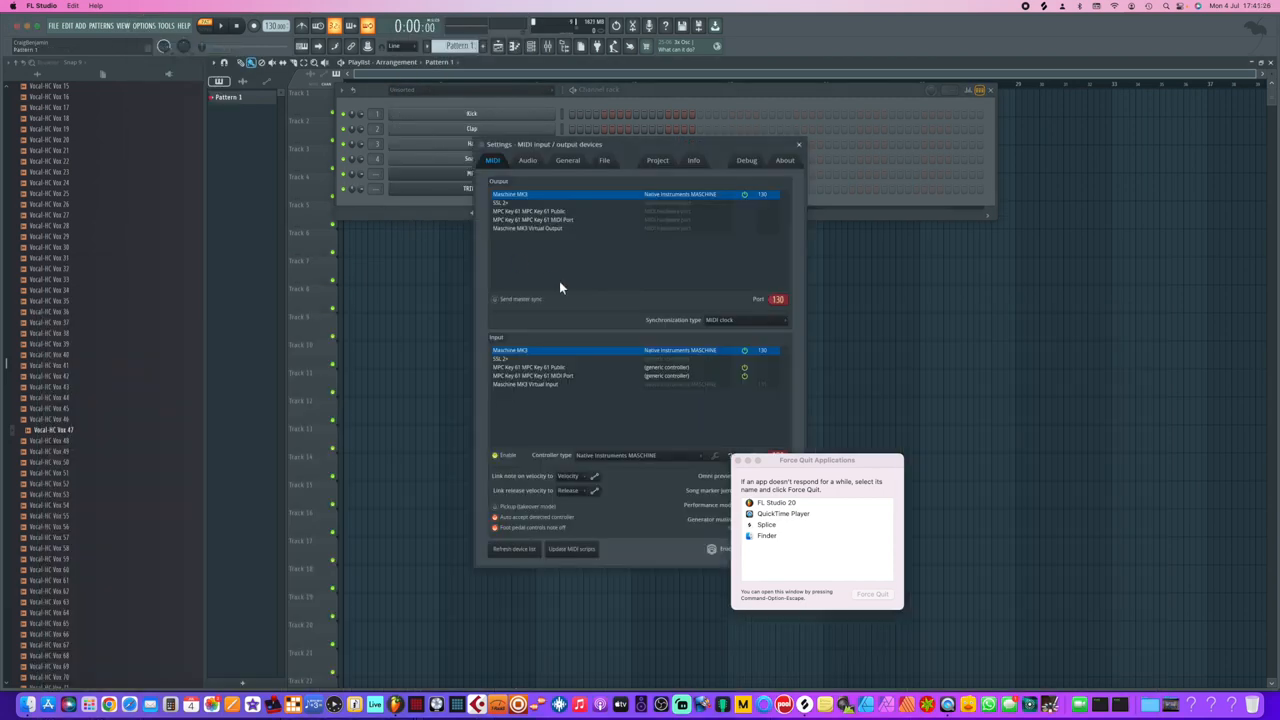
click(640, 376)
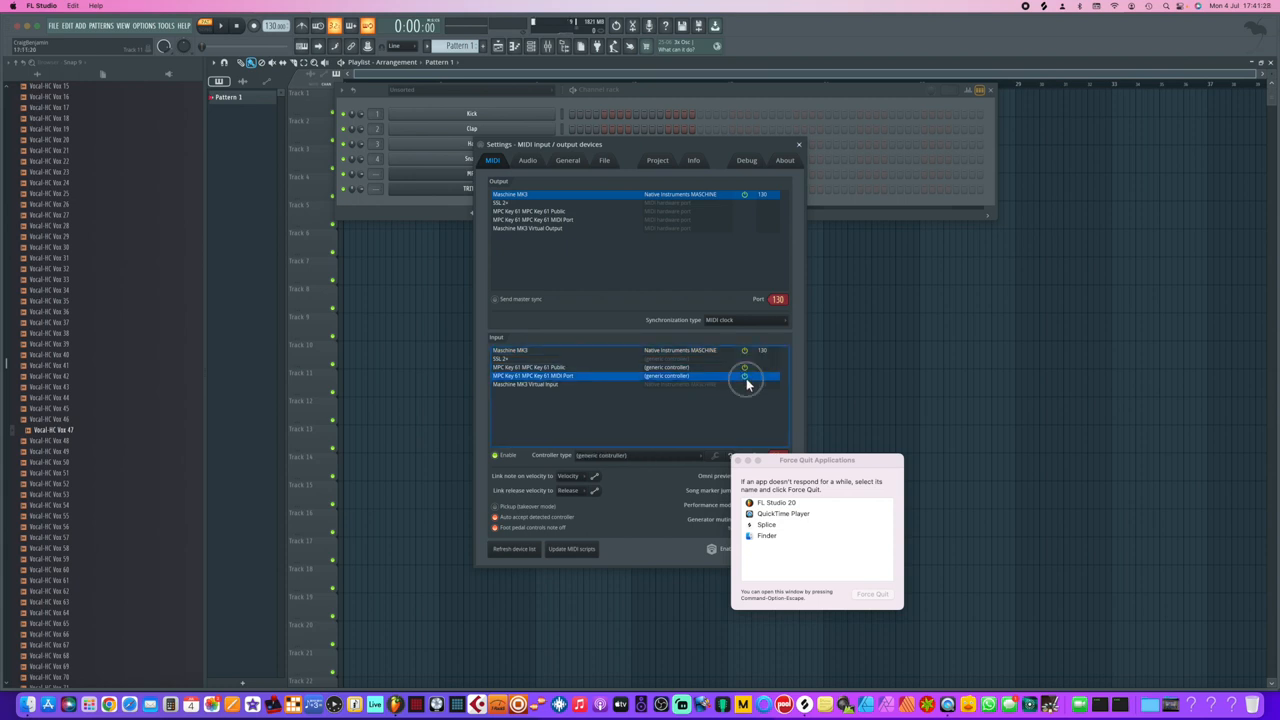
click(640, 367)
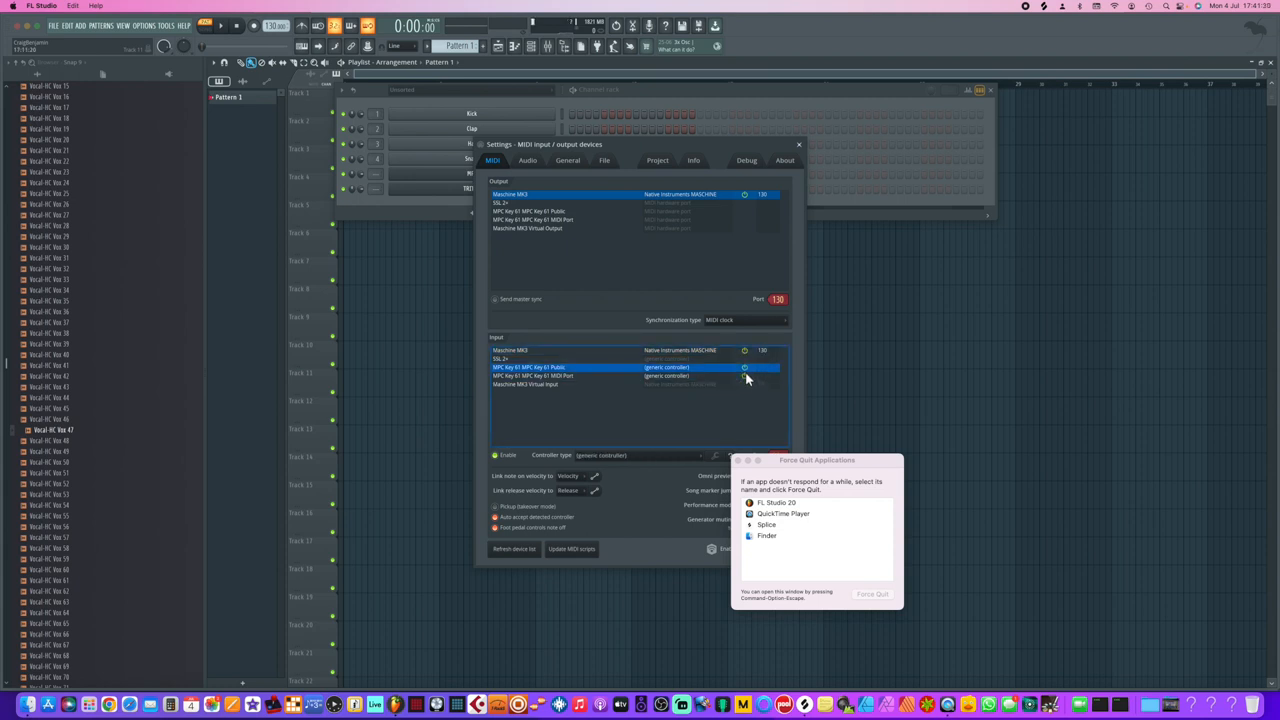